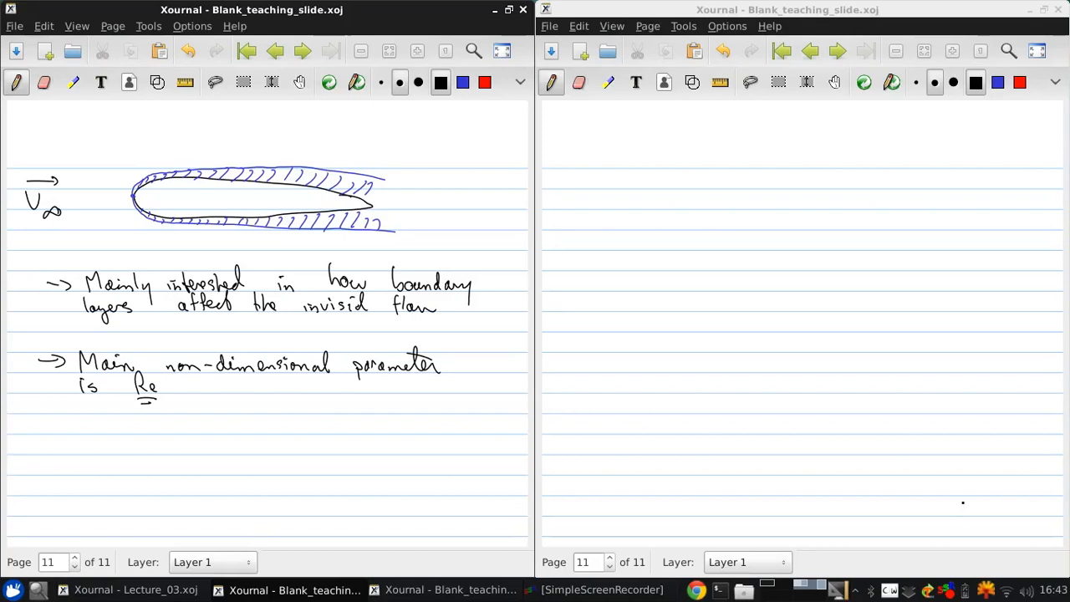
Handwrite and underline 'Vector Calculus Review (Anderson 2.2)', then begin the '- Fields:' bullet
left_click_drag(552, 154, 606, 155)
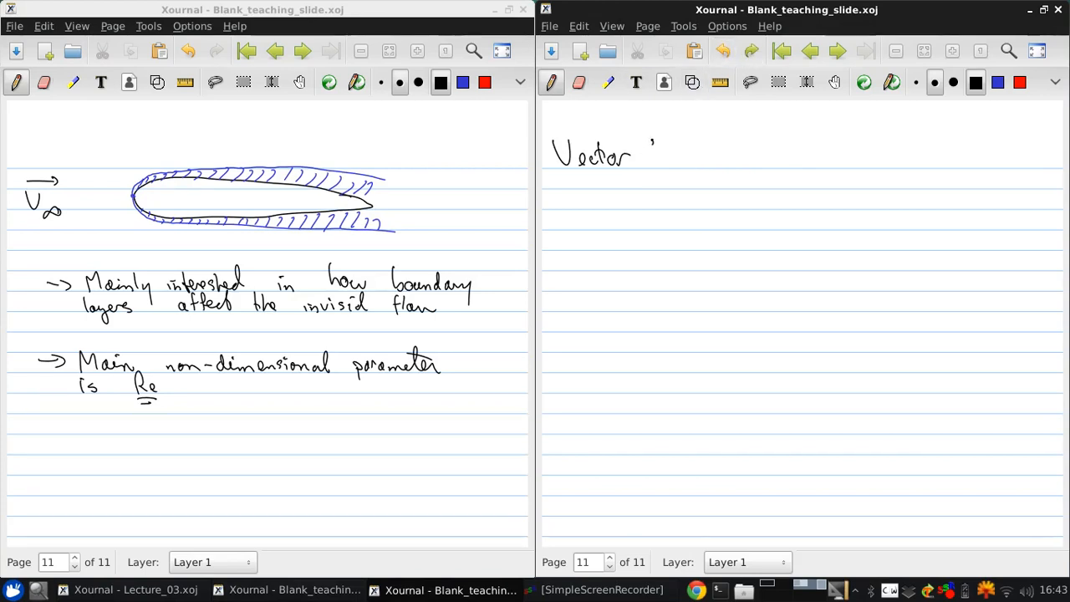
left_click_drag(661, 155, 715, 159)
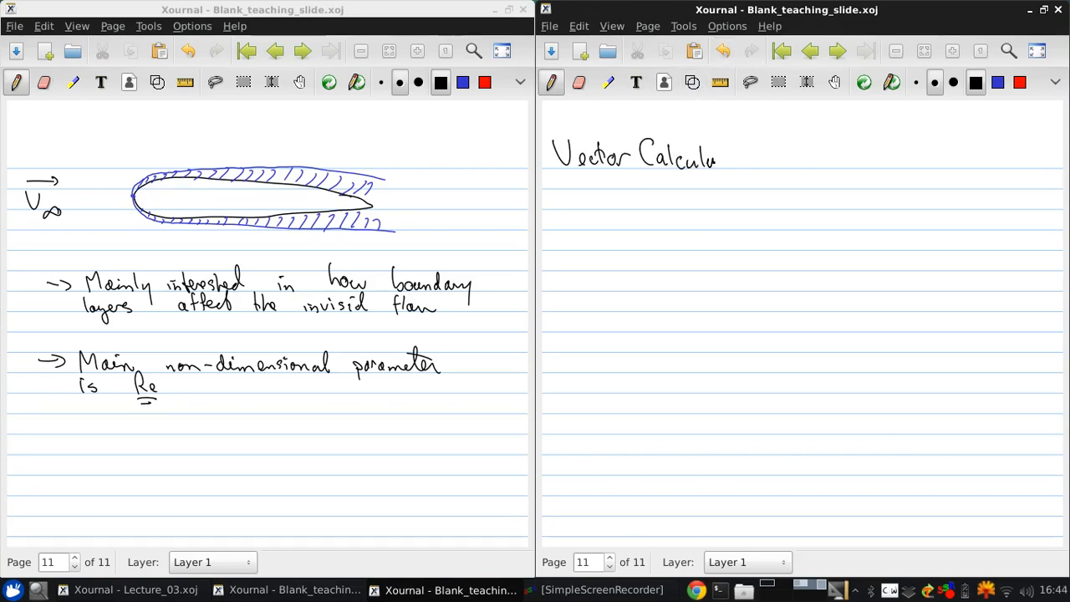
left_click_drag(718, 154, 807, 155)
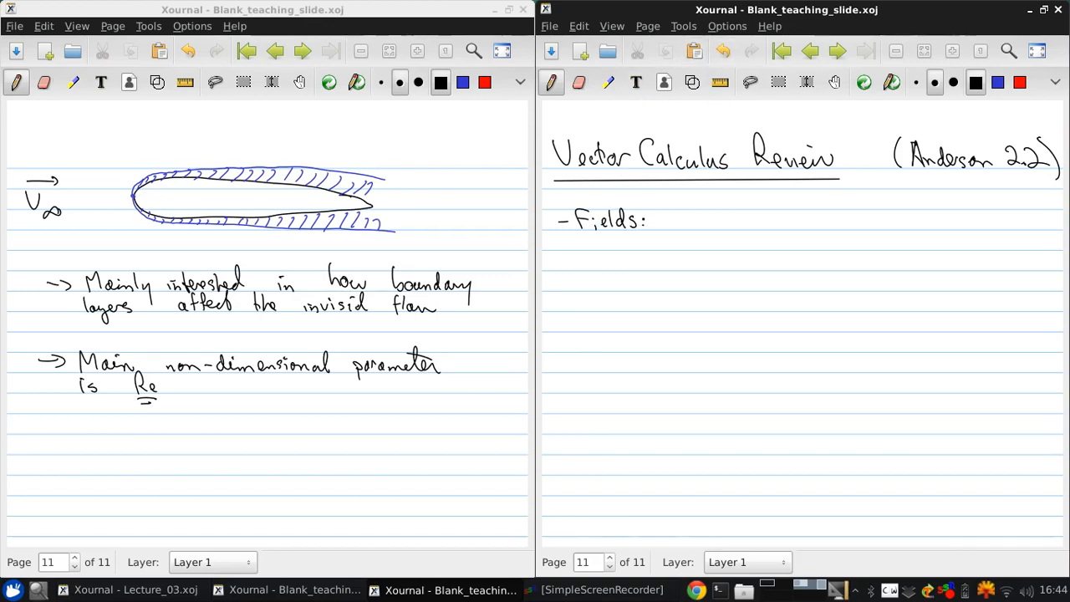
Write 'Scalar' and 'Vector' headings; list p, ρ, T(x,y,z,t) as one value per point
left_click_drag(594, 255, 618, 268)
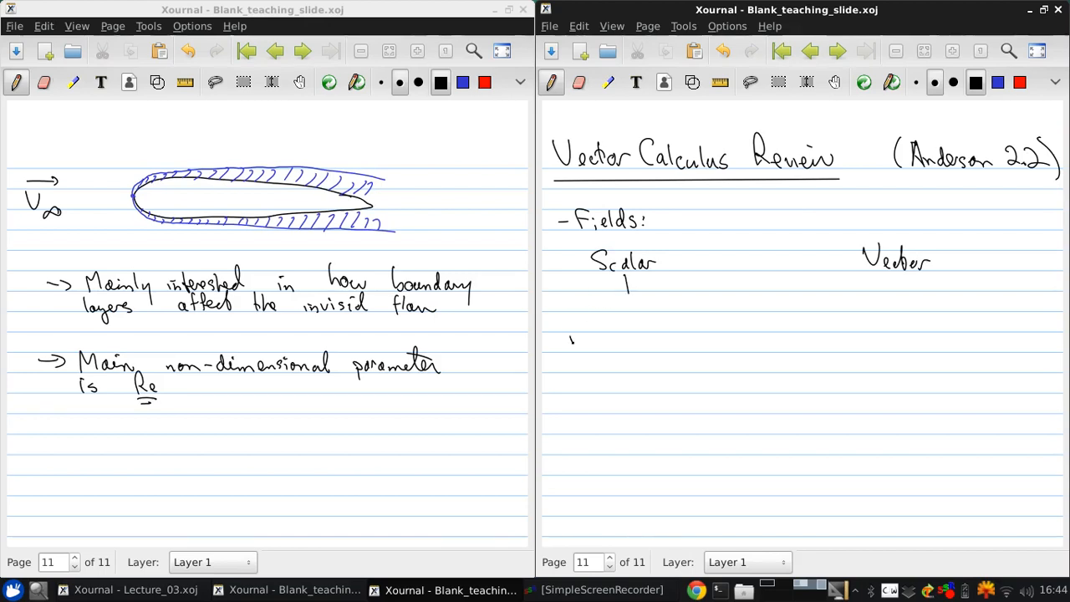
left_click_drag(569, 318, 606, 330)
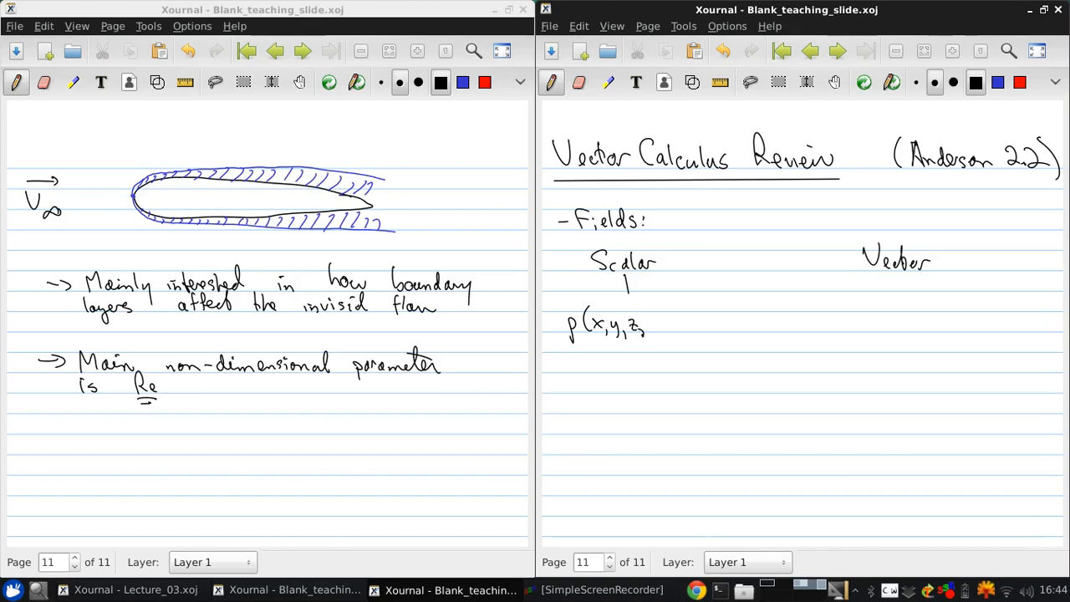
left_click_drag(648, 327, 669, 317)
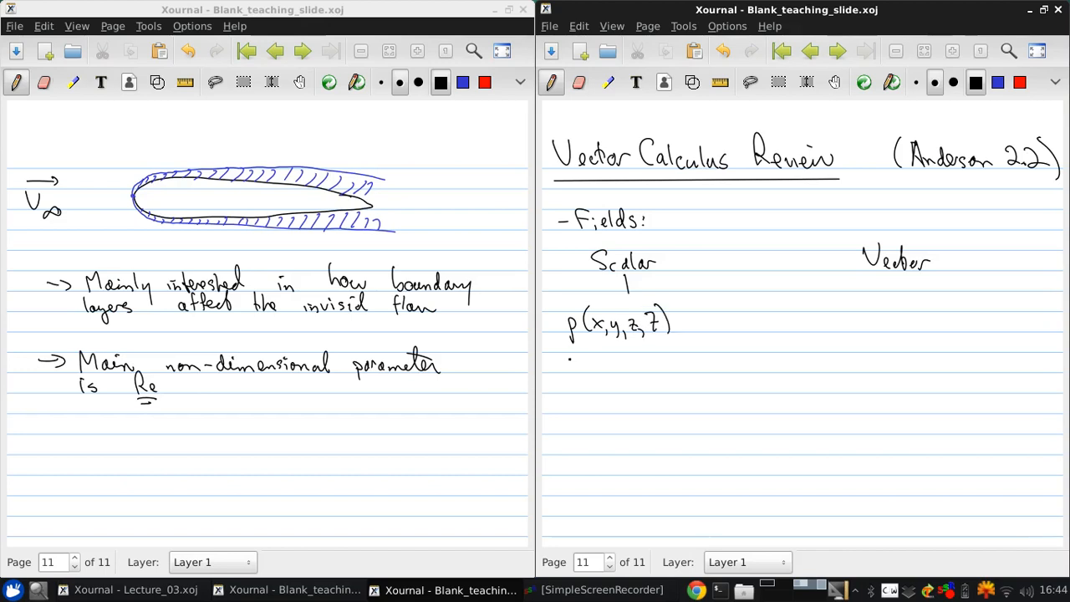
left_click_drag(573, 347, 627, 347)
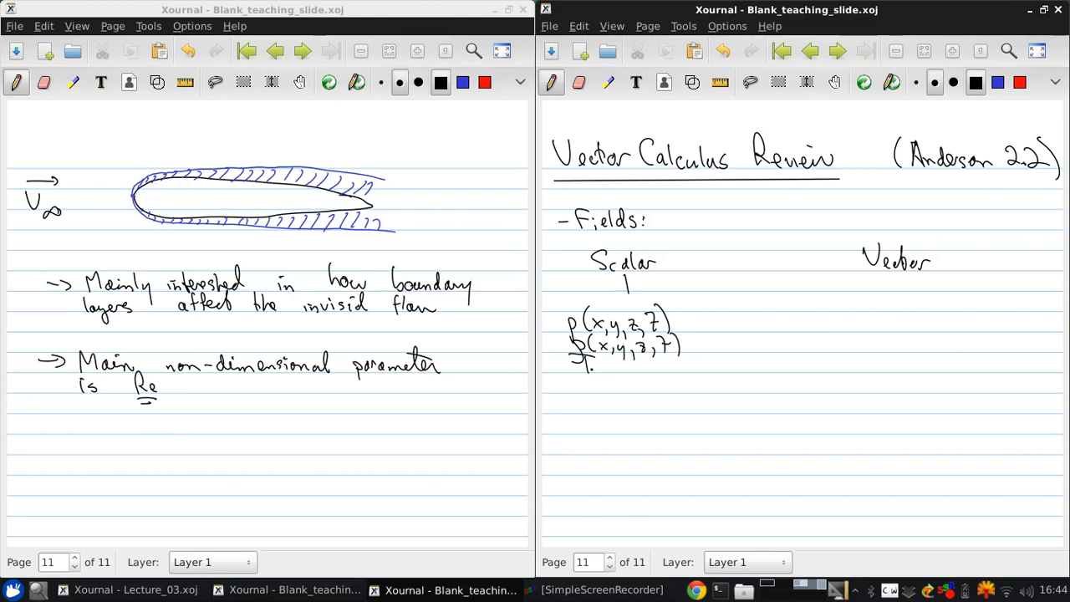
left_click_drag(581, 367, 627, 368)
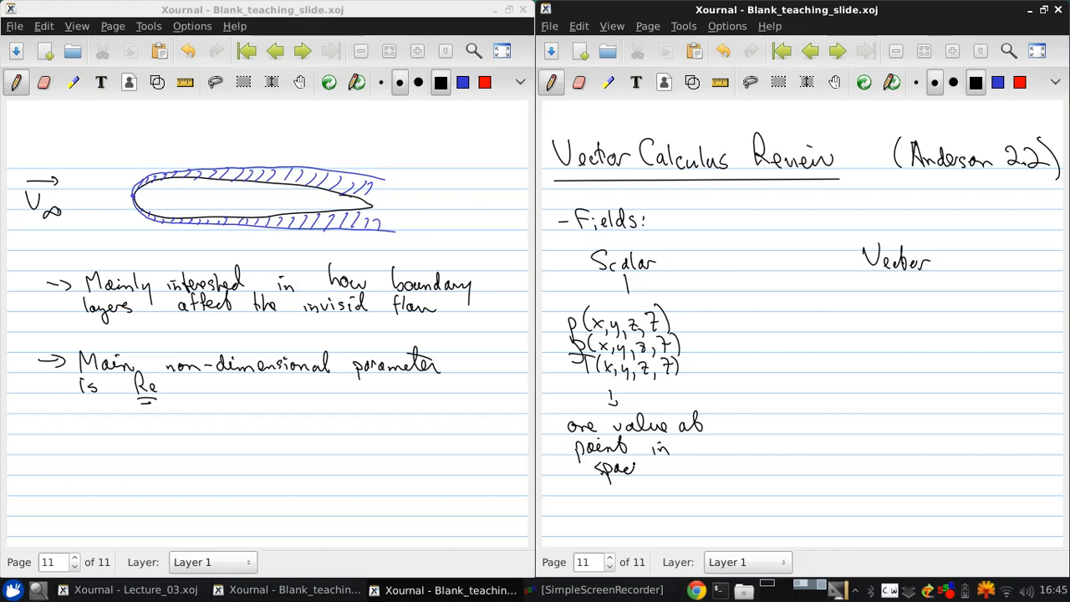
left_click_drag(640, 468, 689, 464)
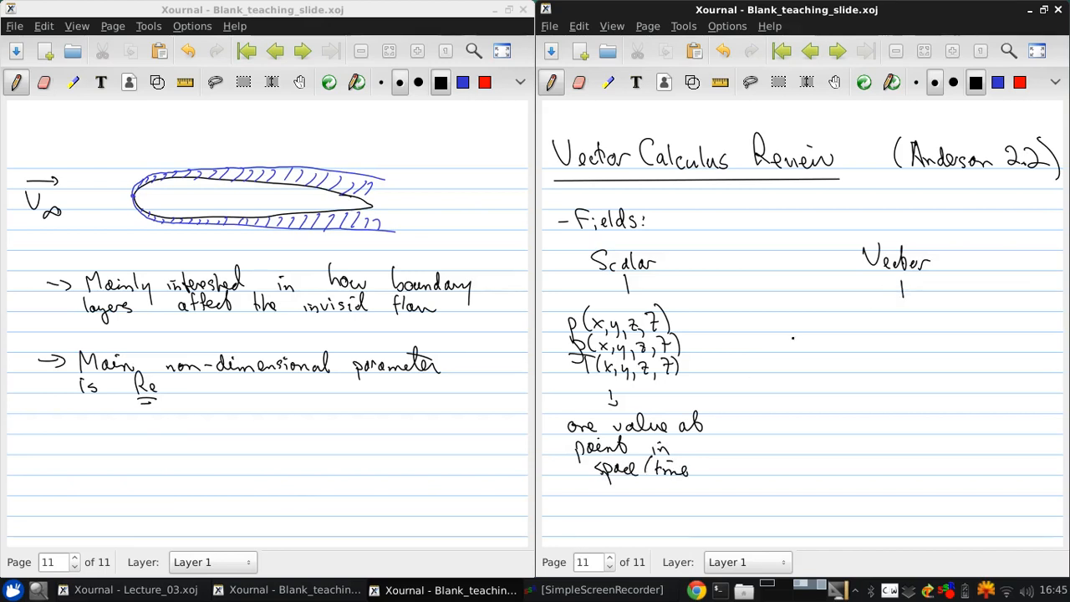
Write V = Vx î + Vy ĵ + Vz k̂ in (x,y,z,t), noting magnitude AND direction
left_click_drag(824, 318, 852, 326)
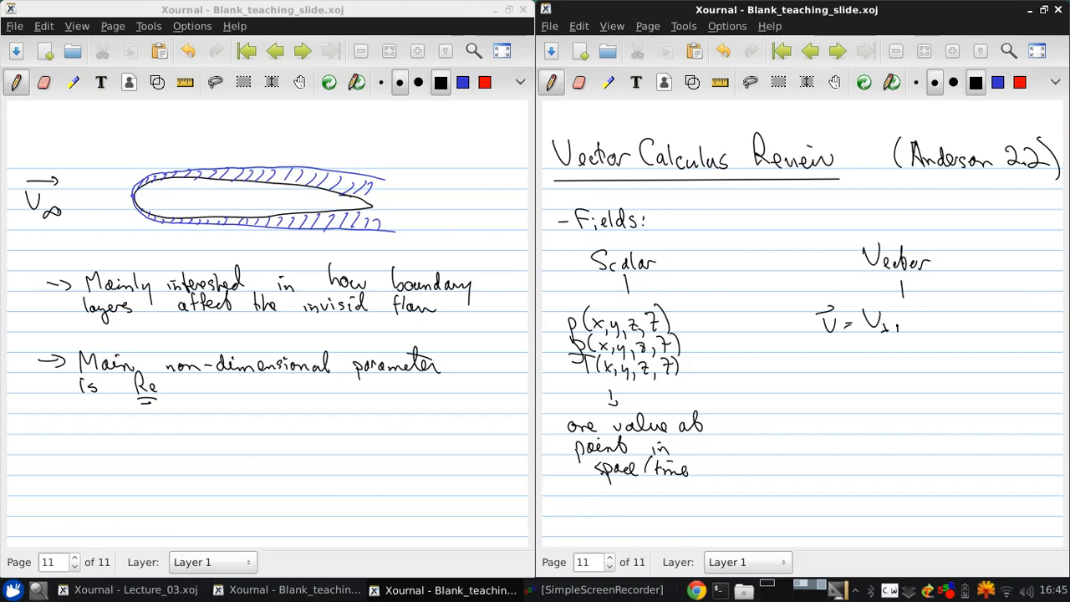
left_click_drag(895, 326, 933, 326)
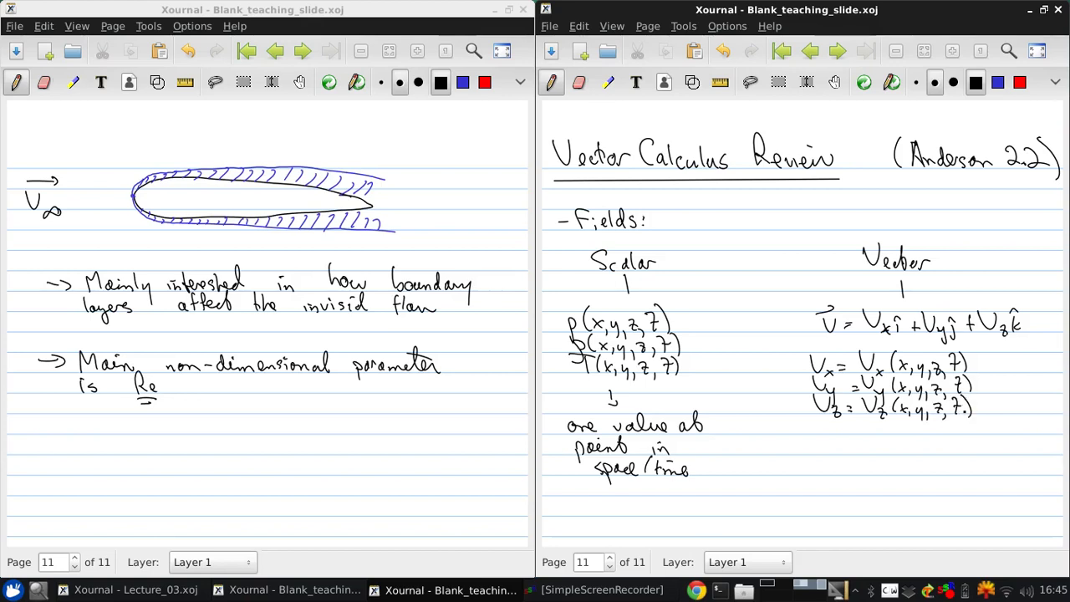
left_click_drag(874, 430, 819, 468)
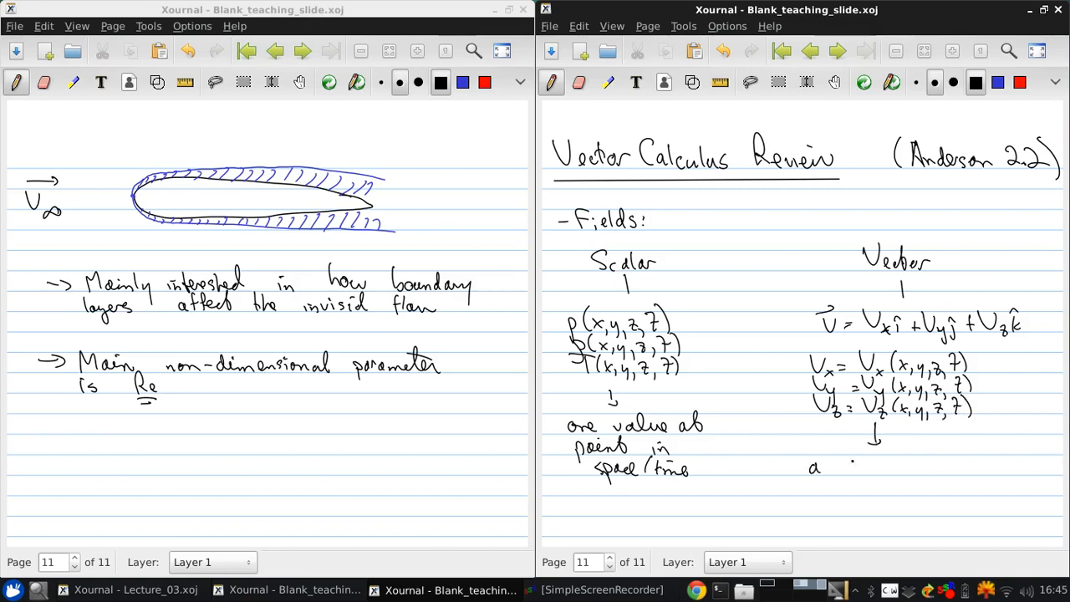
type("magn.")
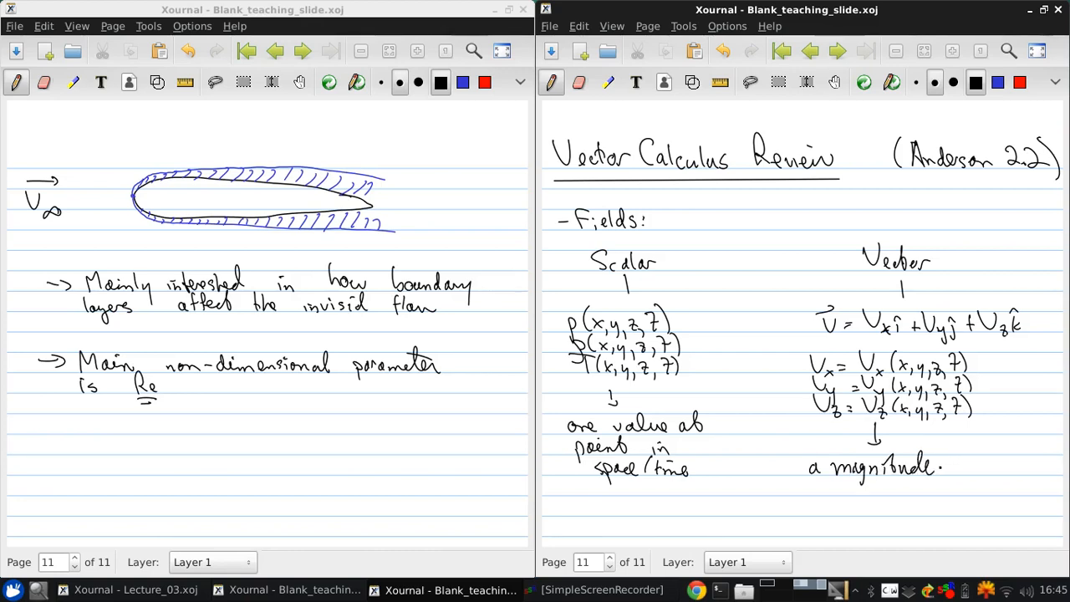
type("AND")
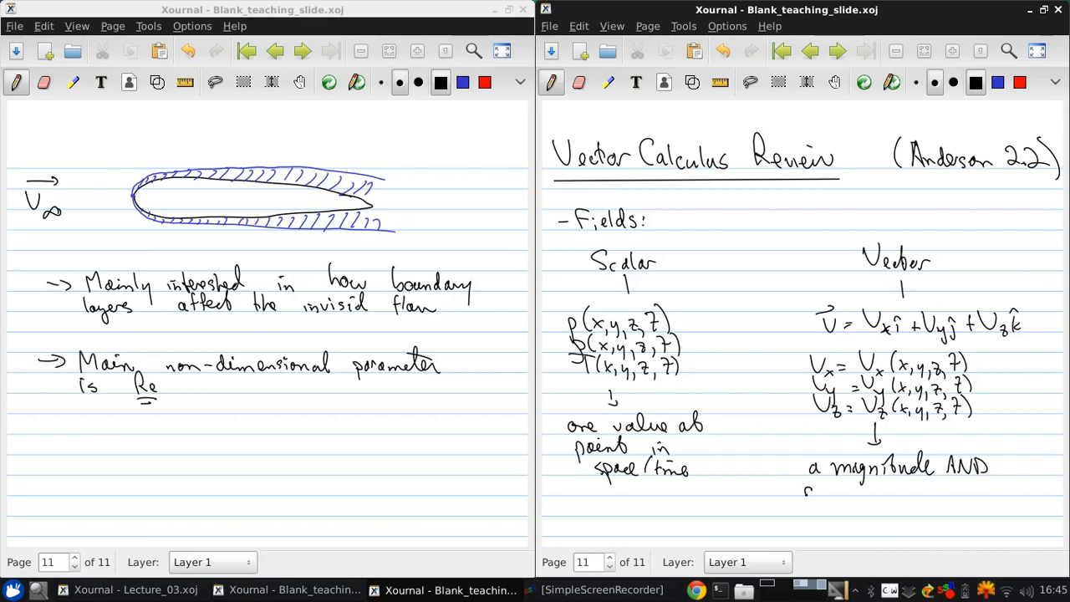
type("direction at each")
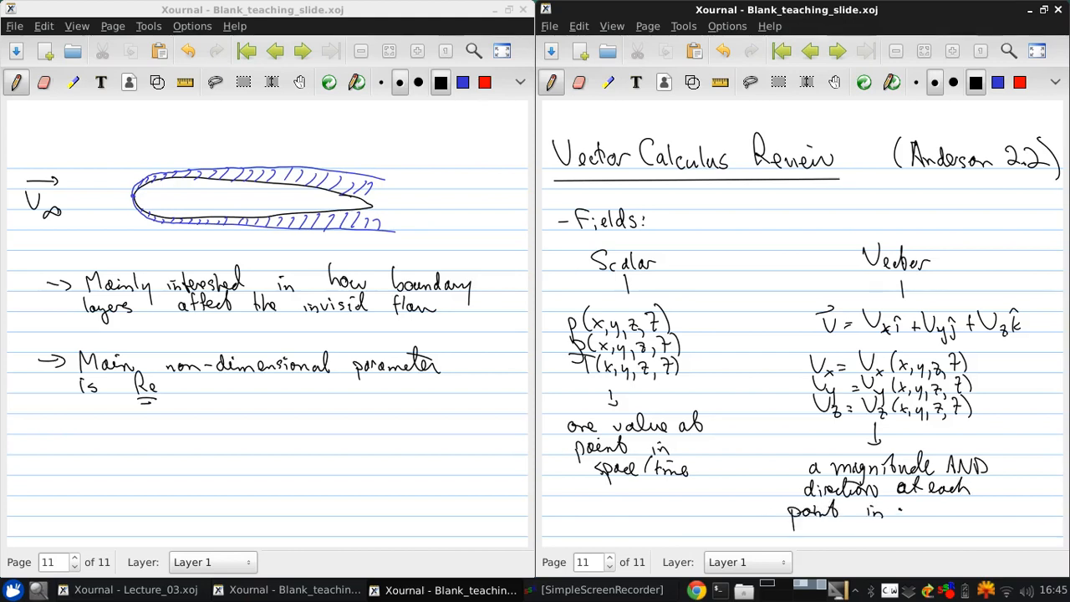
type("space & time")
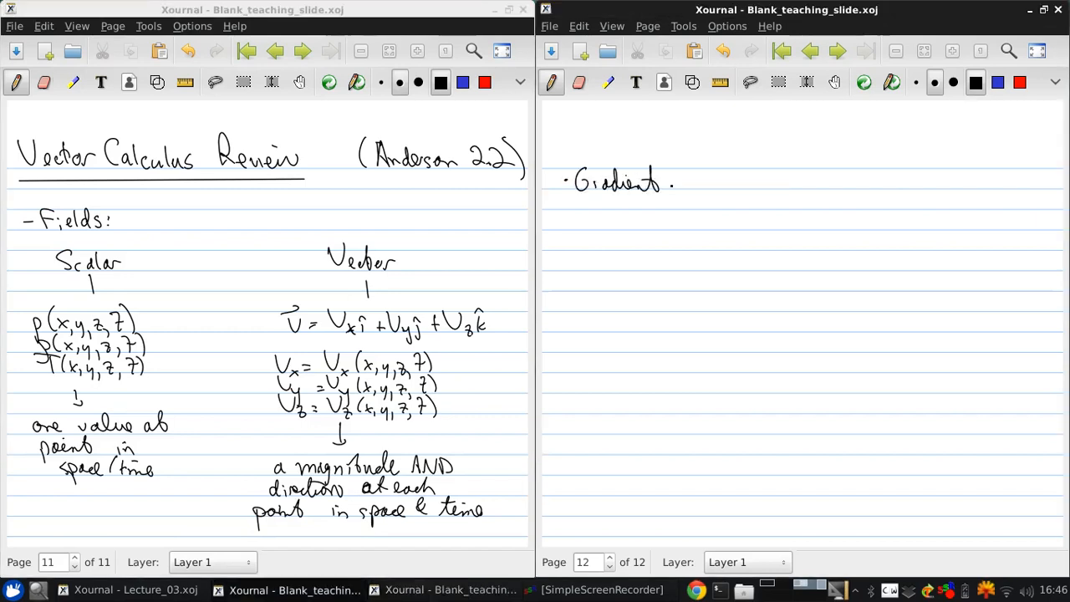
Handwrite the heading 'Gradient: (of a scalar field)' on the new page
left_click_drag(698, 180, 727, 180)
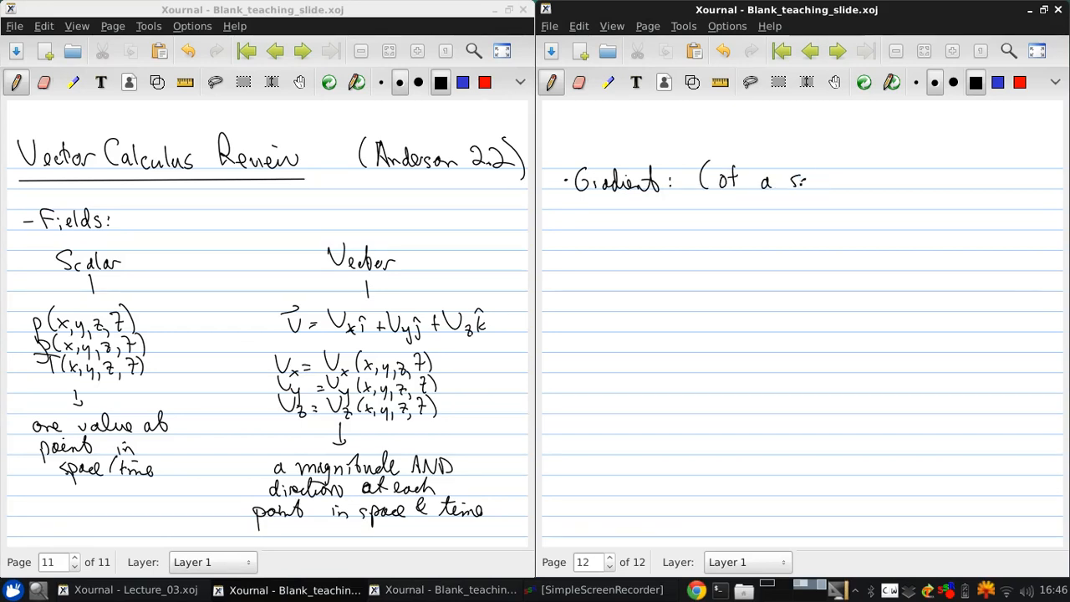
left_click_drag(807, 181, 828, 182)
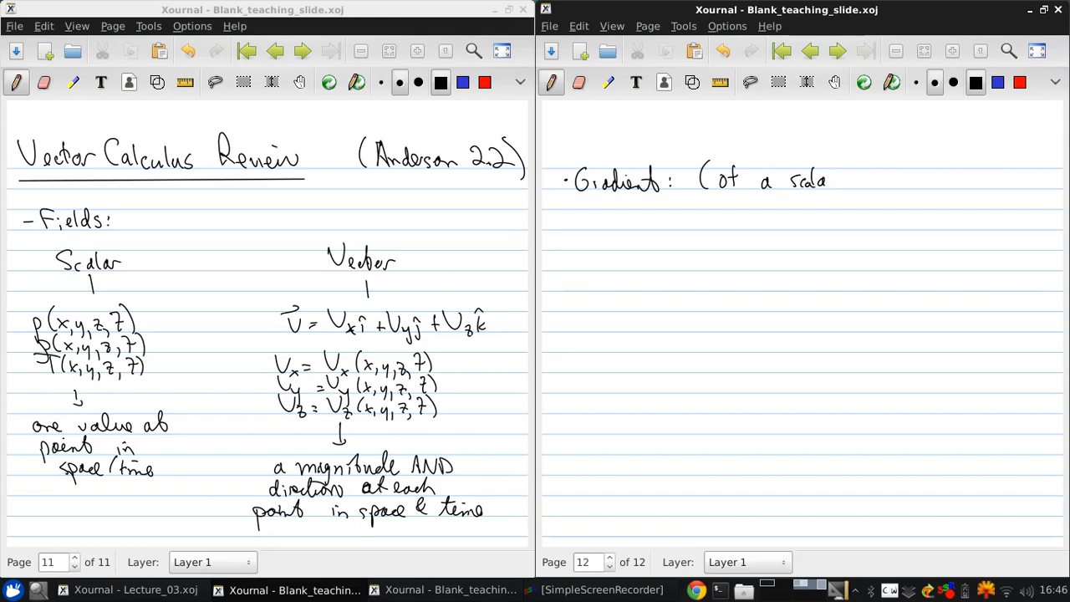
left_click_drag(828, 181, 886, 181)
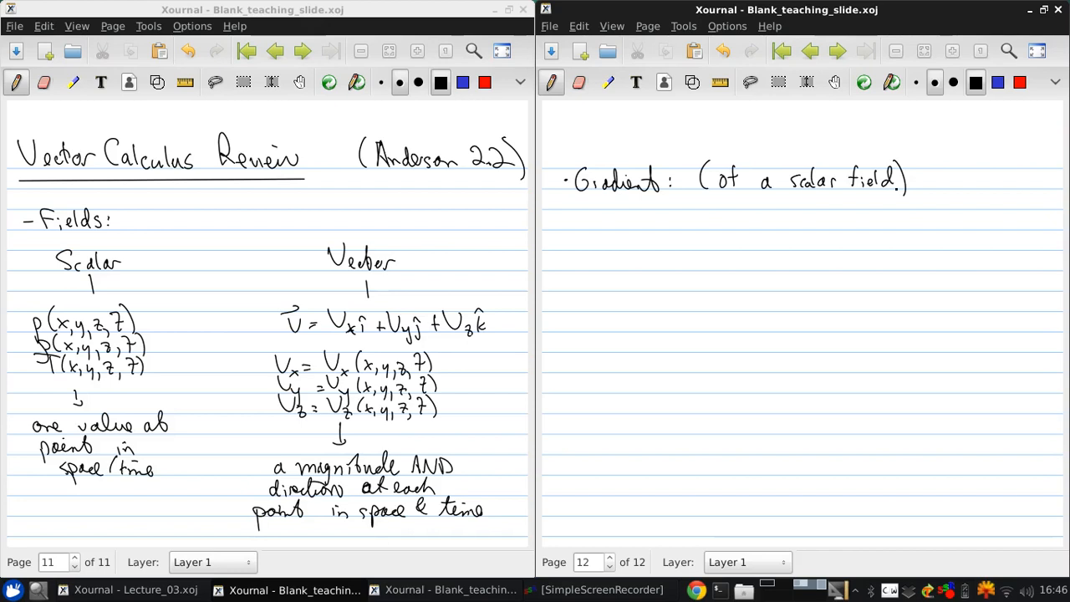
Define ∇ ≡ del operator ≡ ∂/∂x î + ∂/∂y ĵ + ∂/∂z k̂, noted 'in Cartesian'
left_click_drag(594, 234, 623, 247)
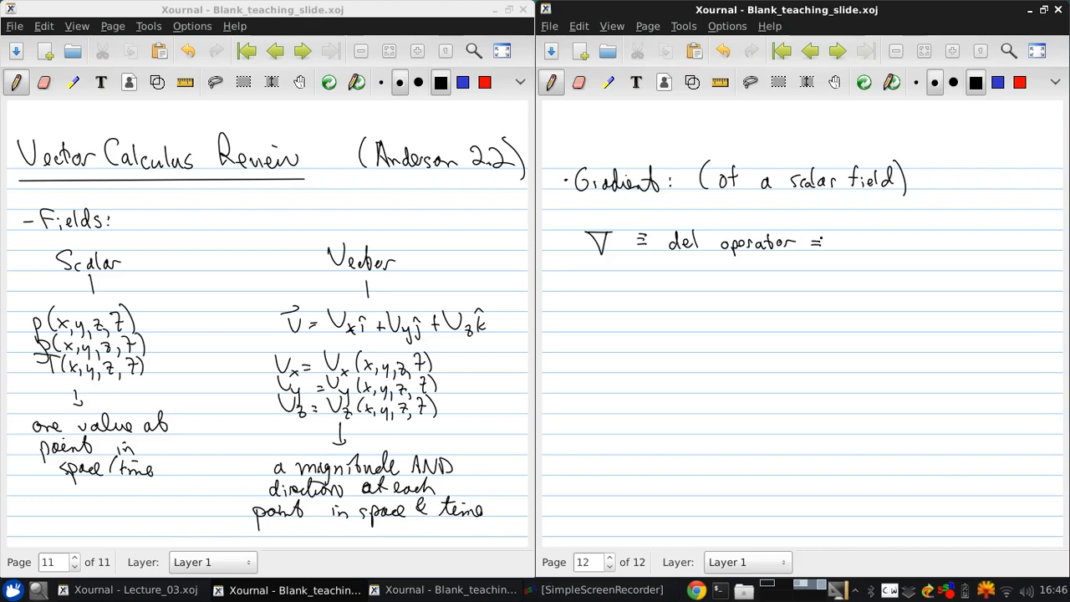
left_click_drag(844, 238, 857, 267)
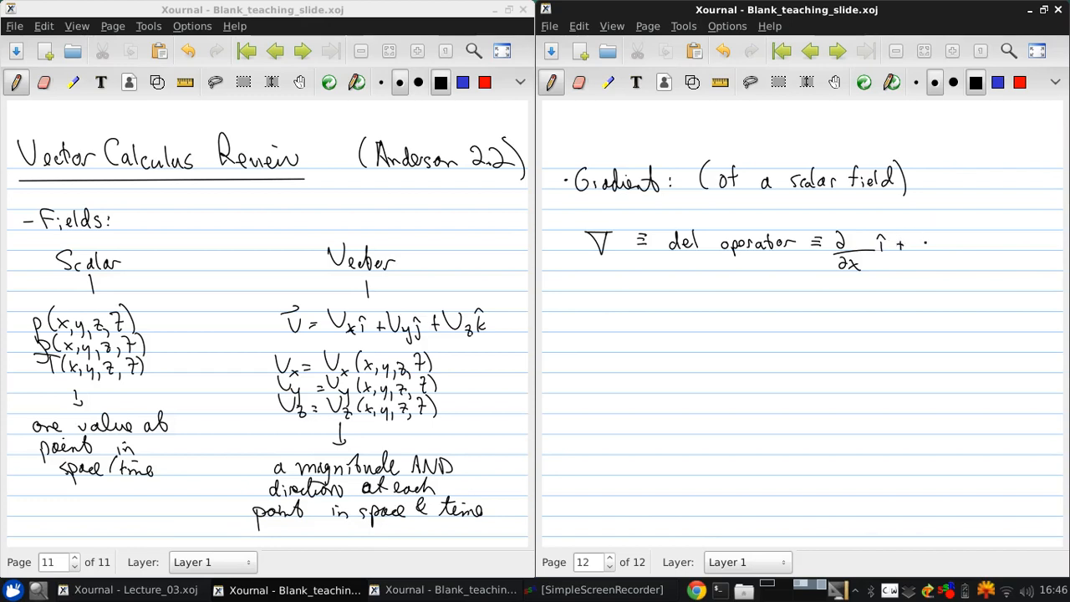
left_click_drag(916, 242, 937, 268)
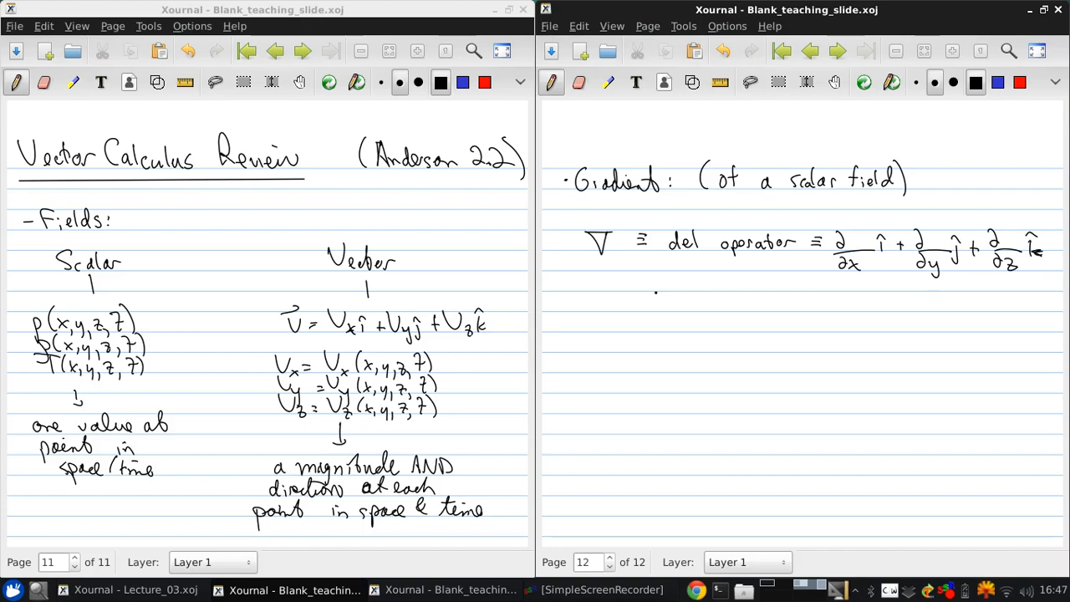
left_click_drag(639, 293, 669, 314)
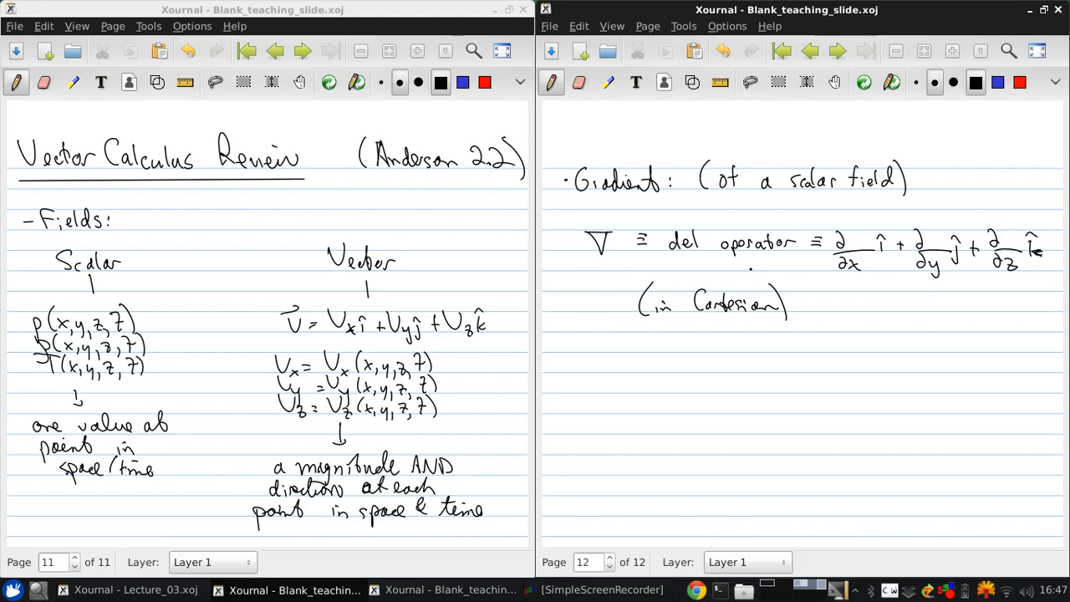
Write the pressure field example with ∇p = ∂p/∂x î + ∂p/∂y ĵ + ∂p/∂z k̂
left_click(567, 336)
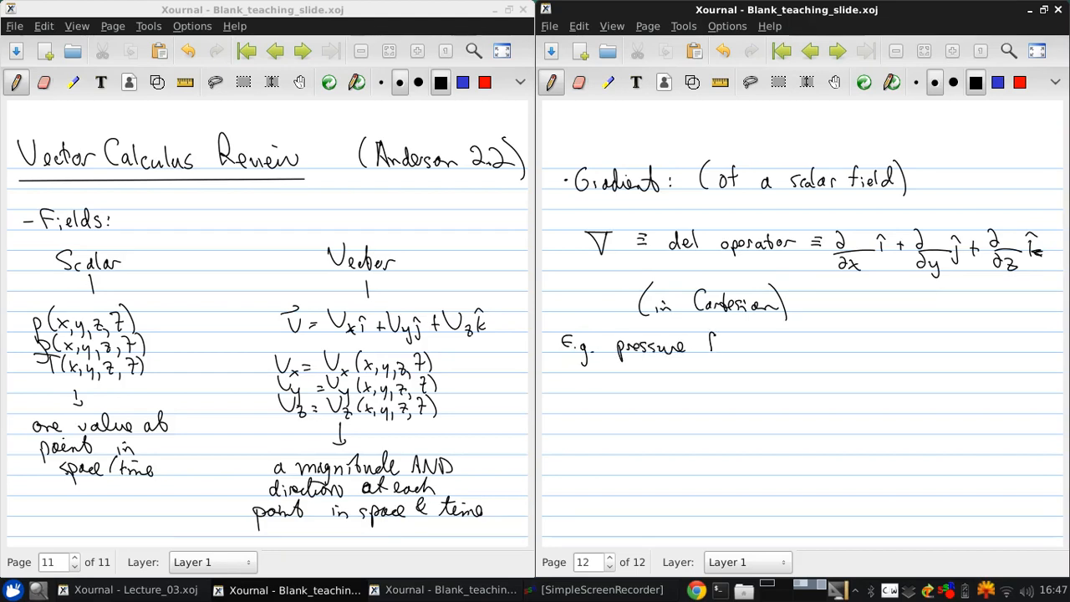
type("field:")
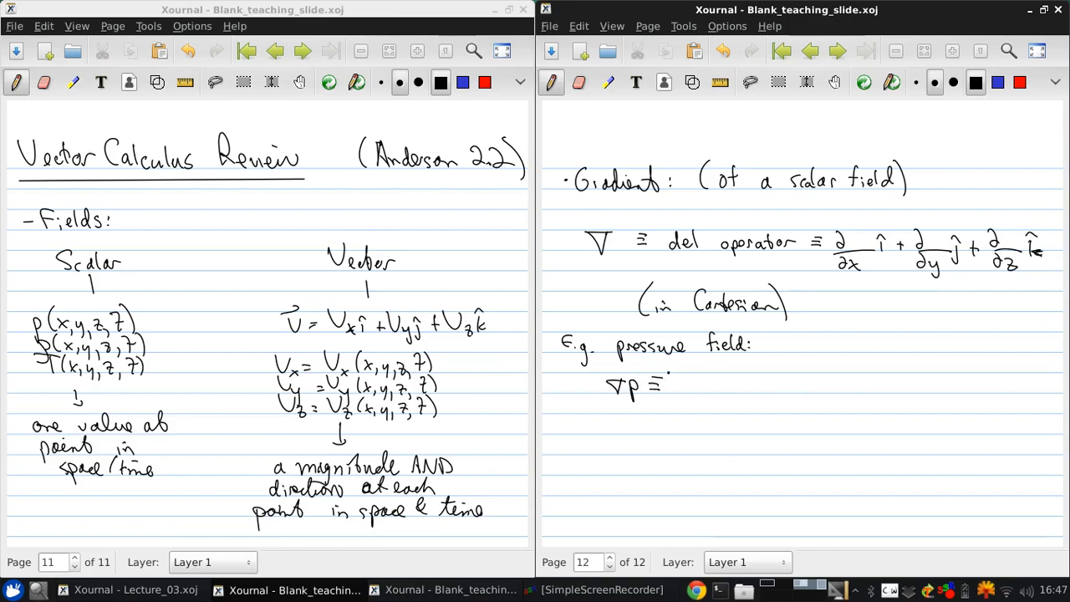
left_click_drag(694, 376, 715, 410)
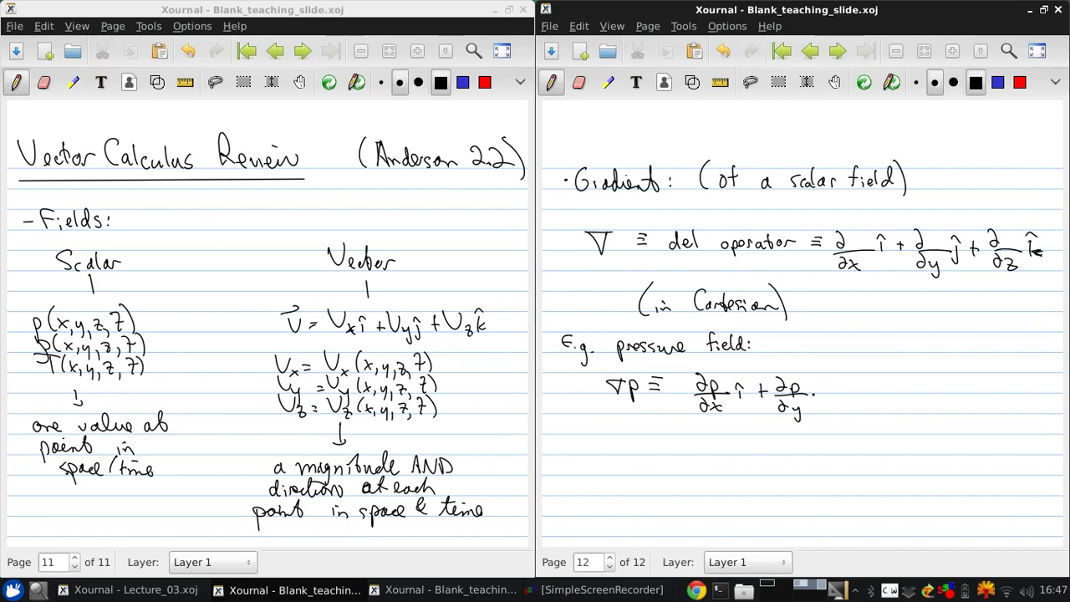
left_click_drag(806, 397, 865, 384)
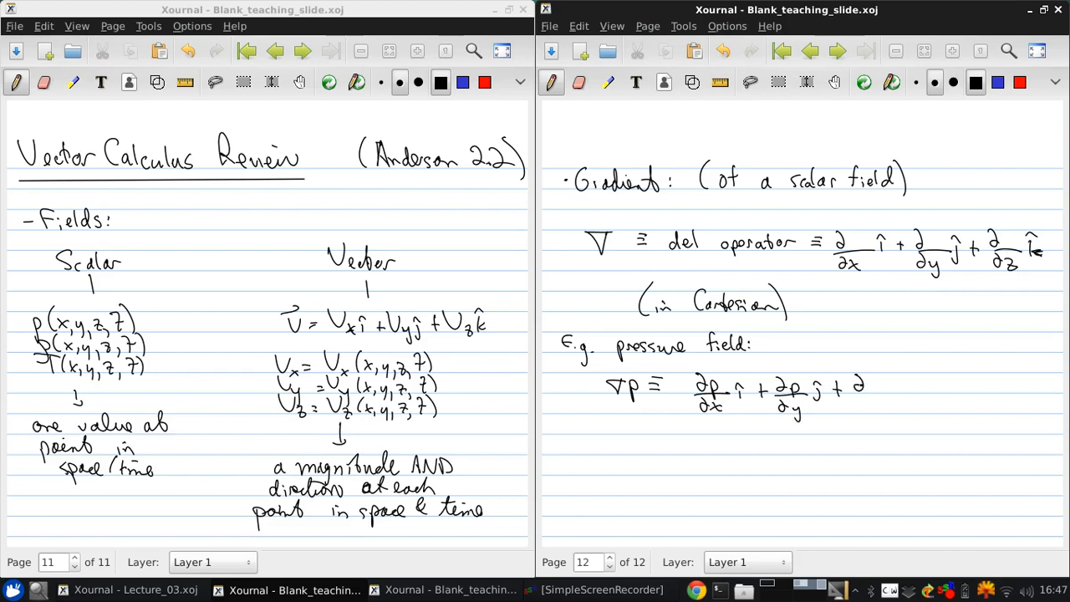
left_click_drag(853, 385, 886, 410)
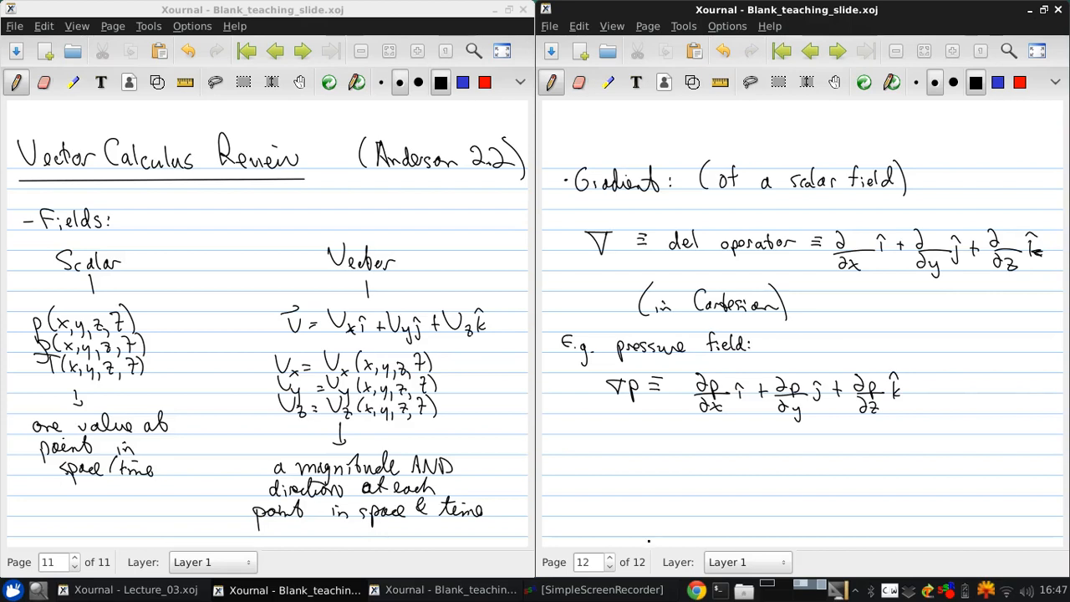
Note ∇p defines a vector field: magnitude and direction of maximum rate of change
left_click_drag(585, 443, 623, 452)
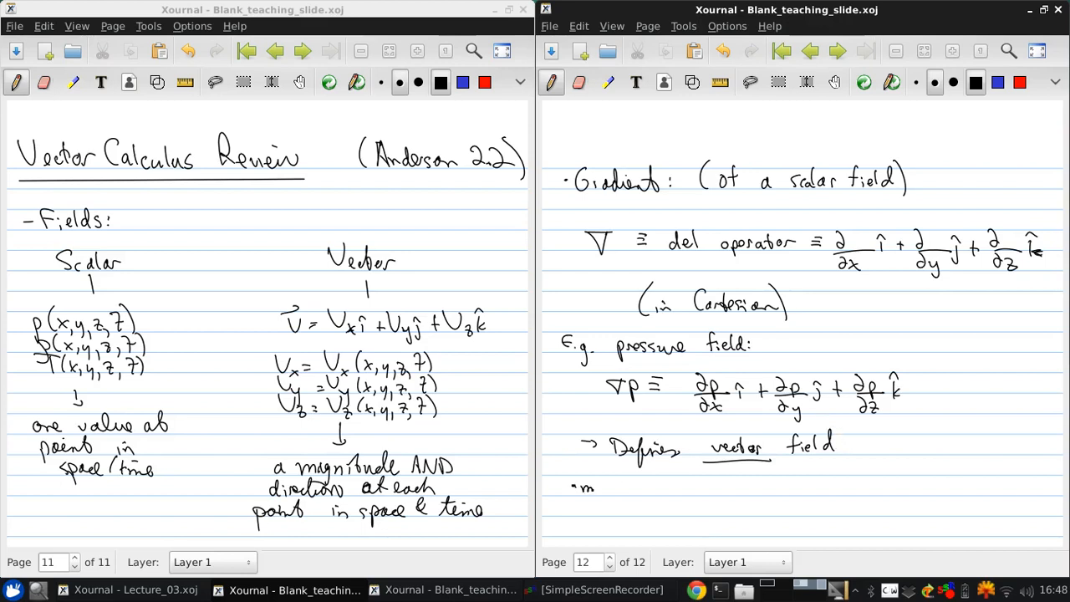
type("agnitude: max rate ·")
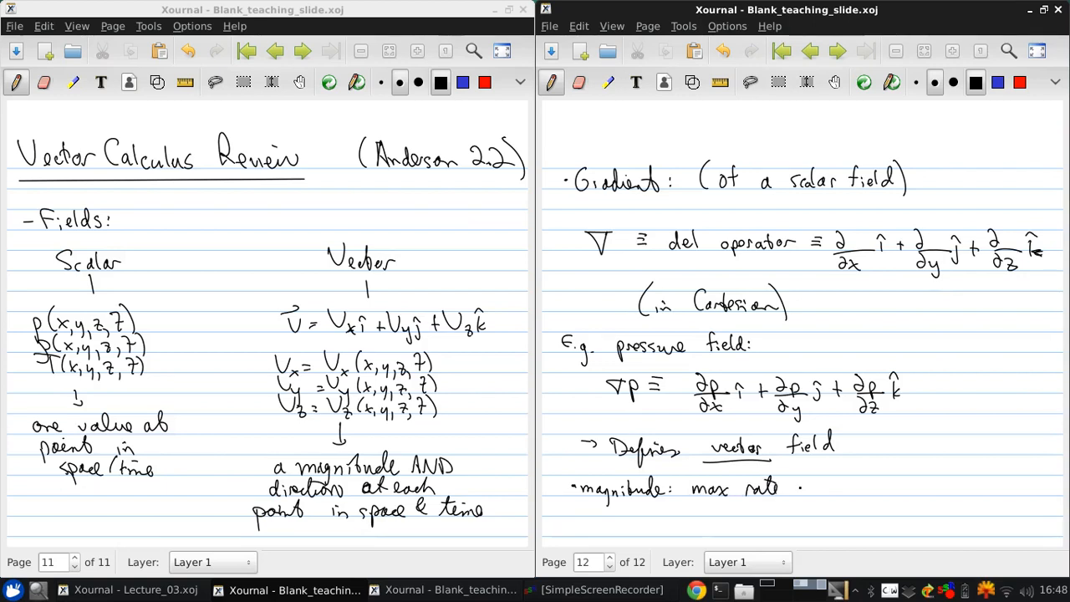
type("of char")
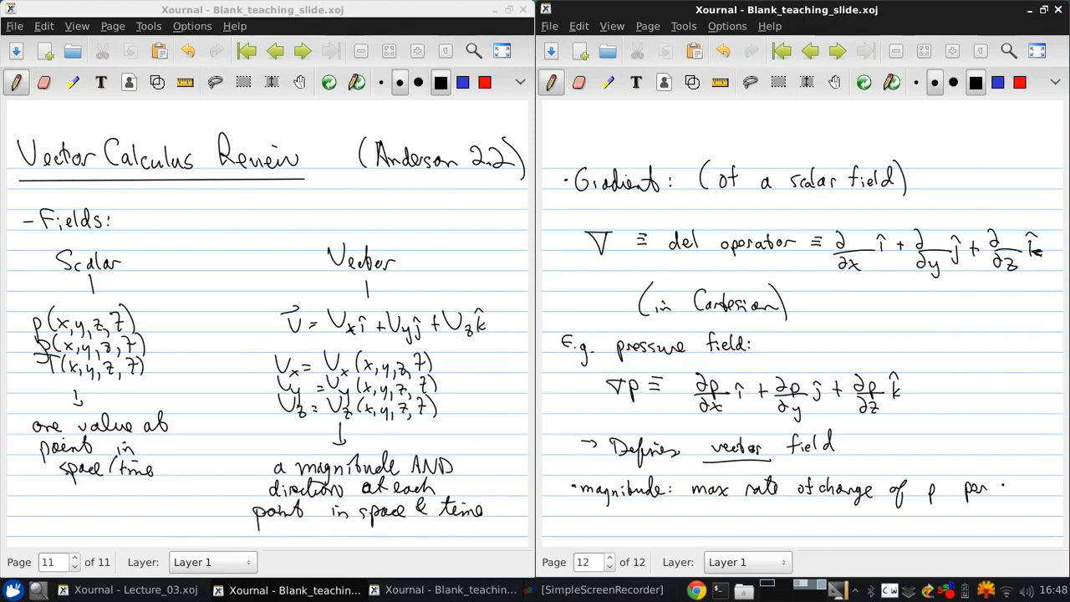
left_click_drag(1003, 489, 1062, 489)
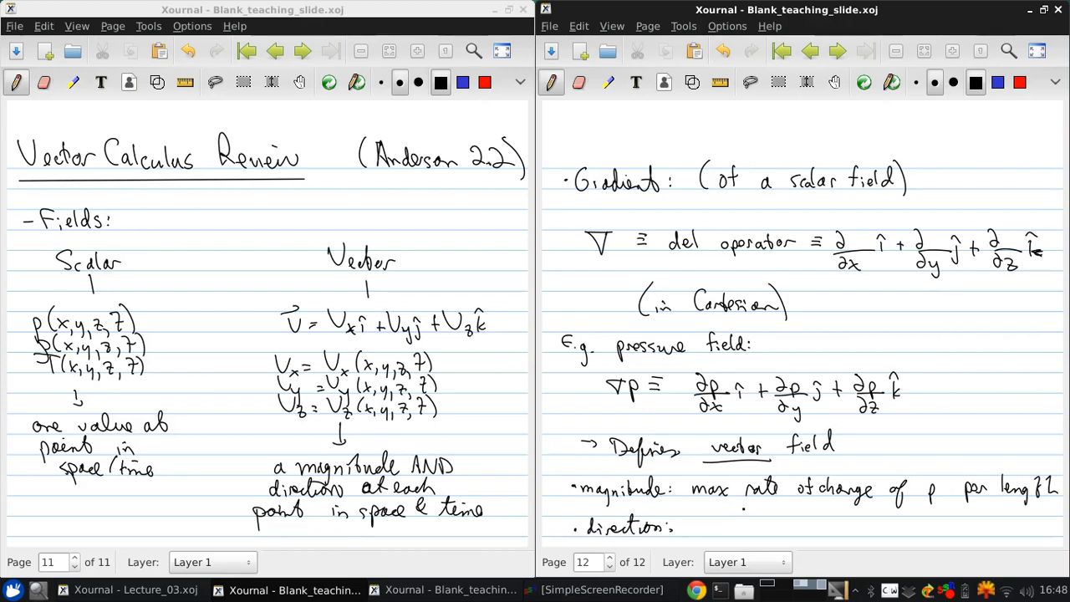
type("dir. of max.")
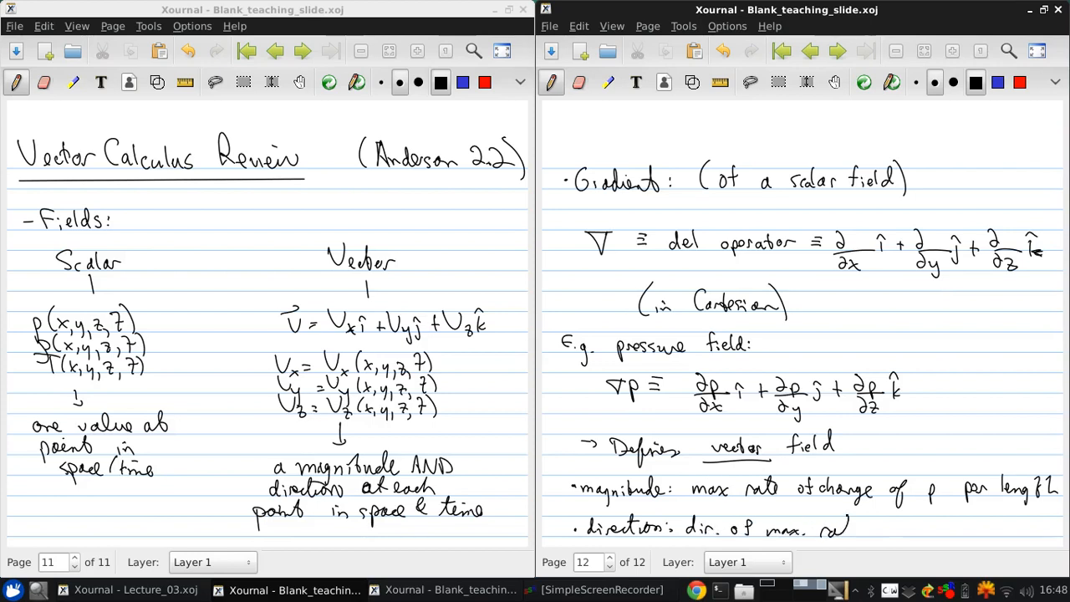
type("rate of.")
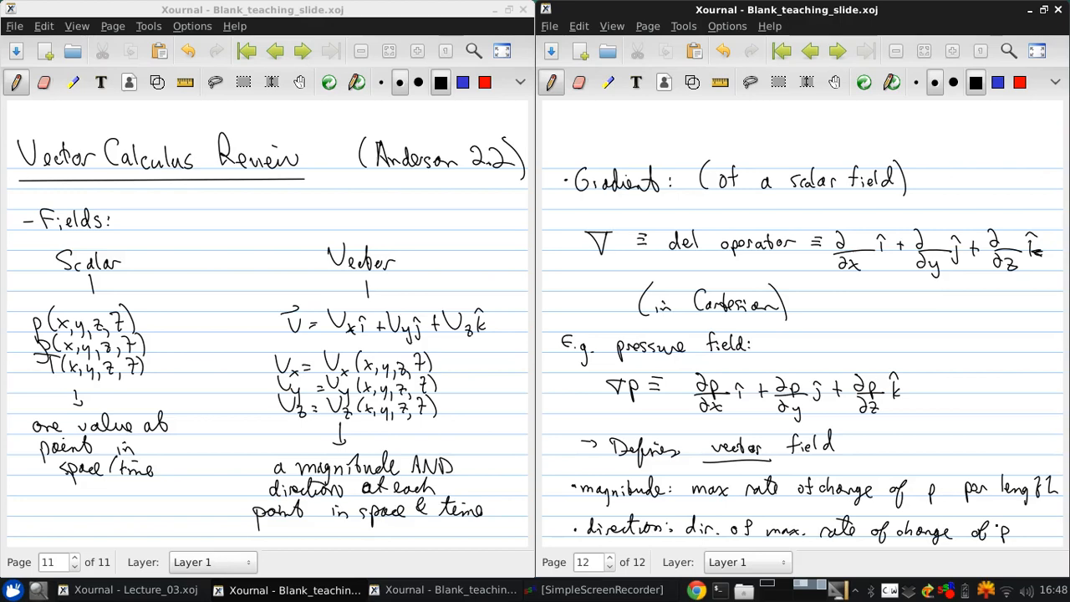
mouse_move(616, 21)
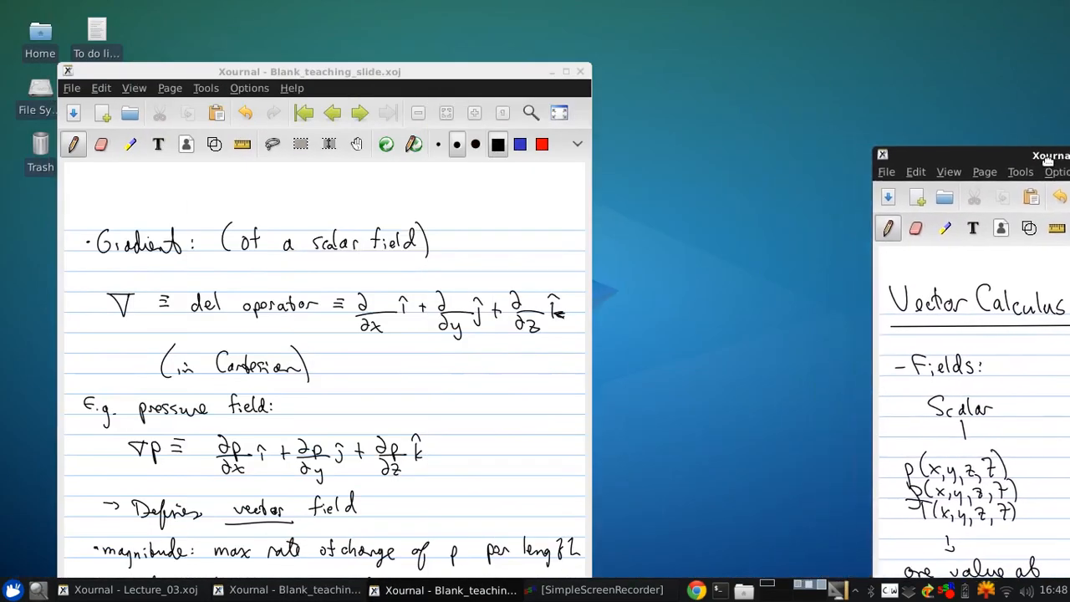
Place the gradient page beside a blank page and head it 'Divergence: (vector field)'
left_click(649, 26)
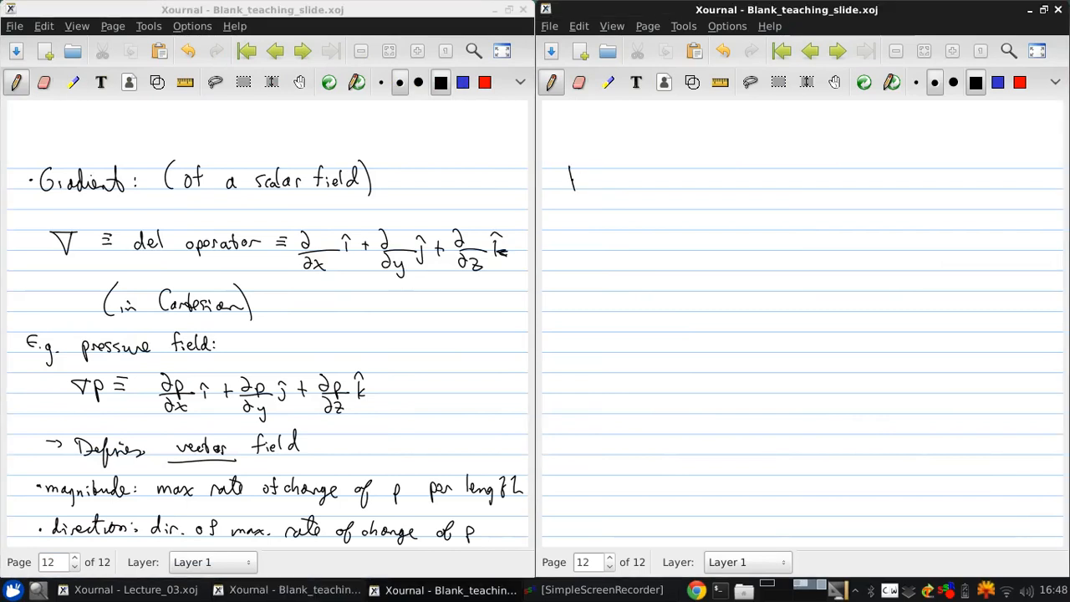
left_click_drag(569, 167, 602, 184)
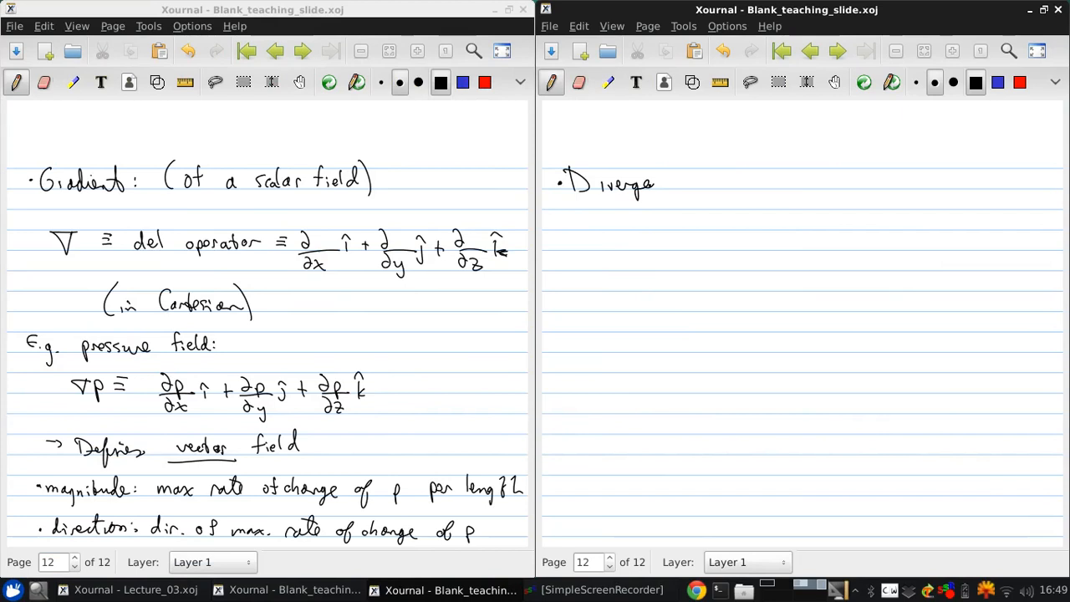
left_click_drag(690, 197, 690, 317)
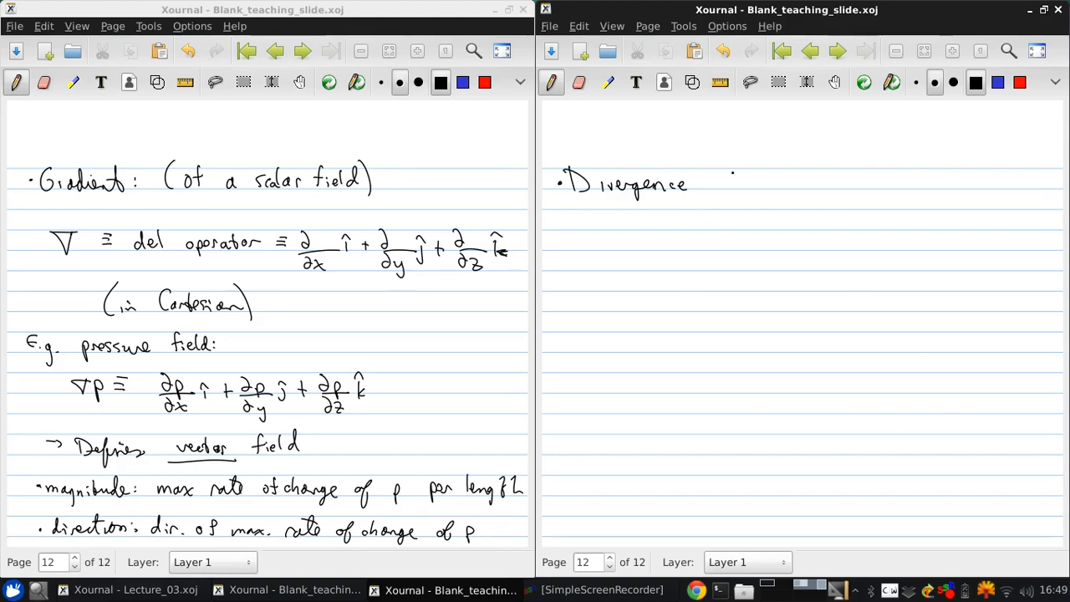
type(": (vel")
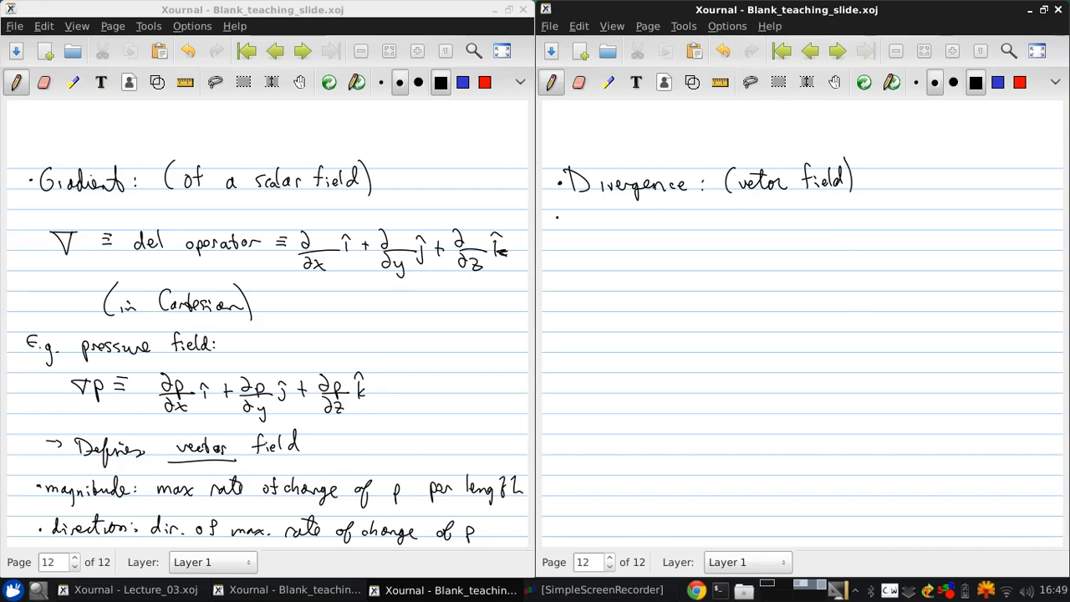
Write ∇·V = ∂Vx/∂x + ∂Vy/∂y + ∂Vz/∂z (Cartesian), marked 'same!' and 'a scalar field'
left_click_drag(593, 232, 606, 251)
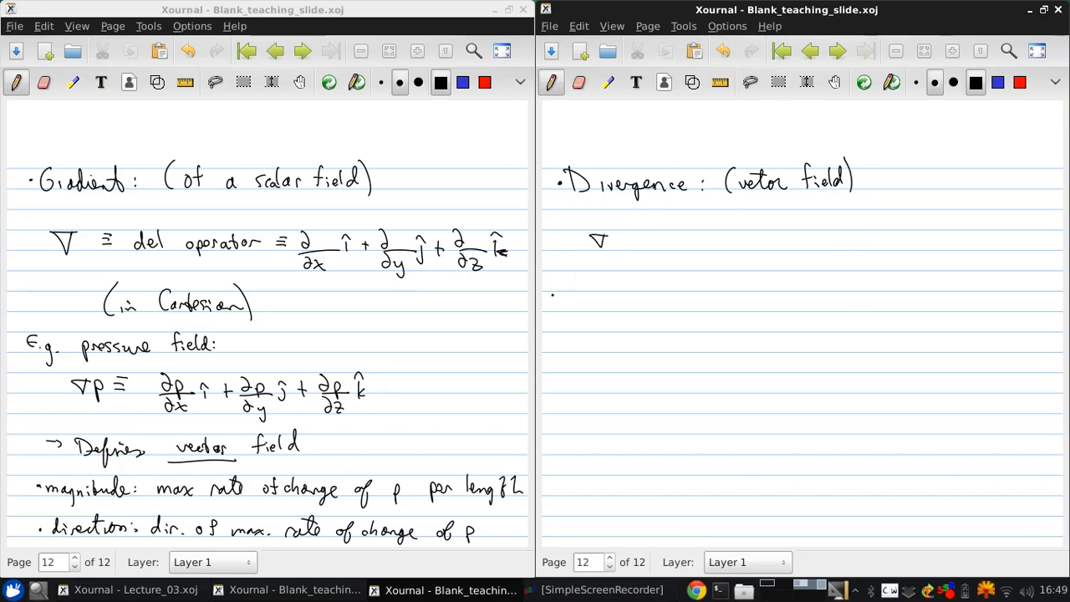
left_click(603, 275)
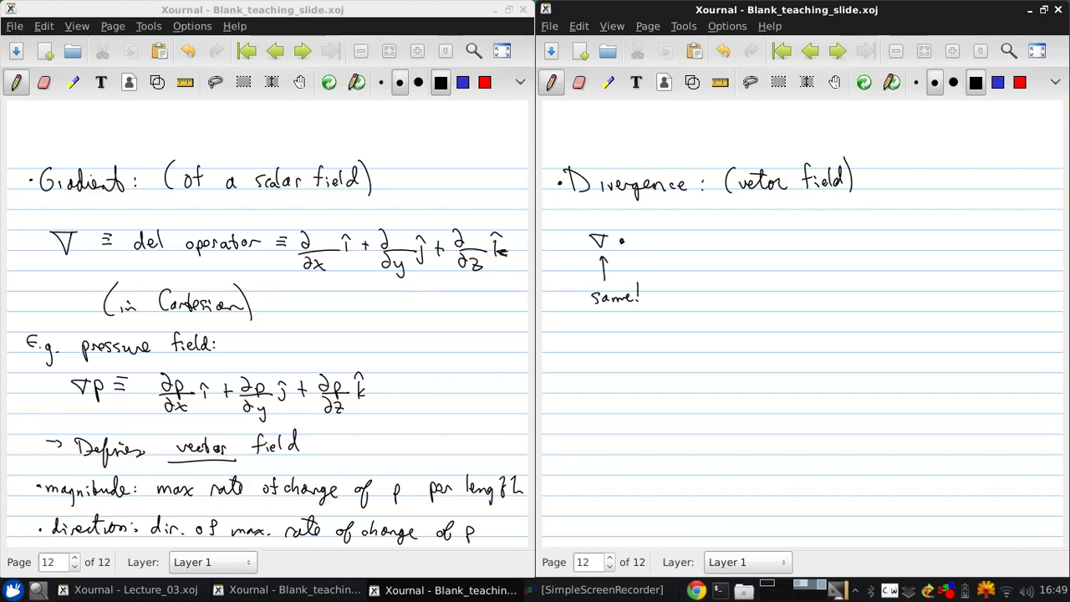
left_click_drag(635, 243, 648, 243)
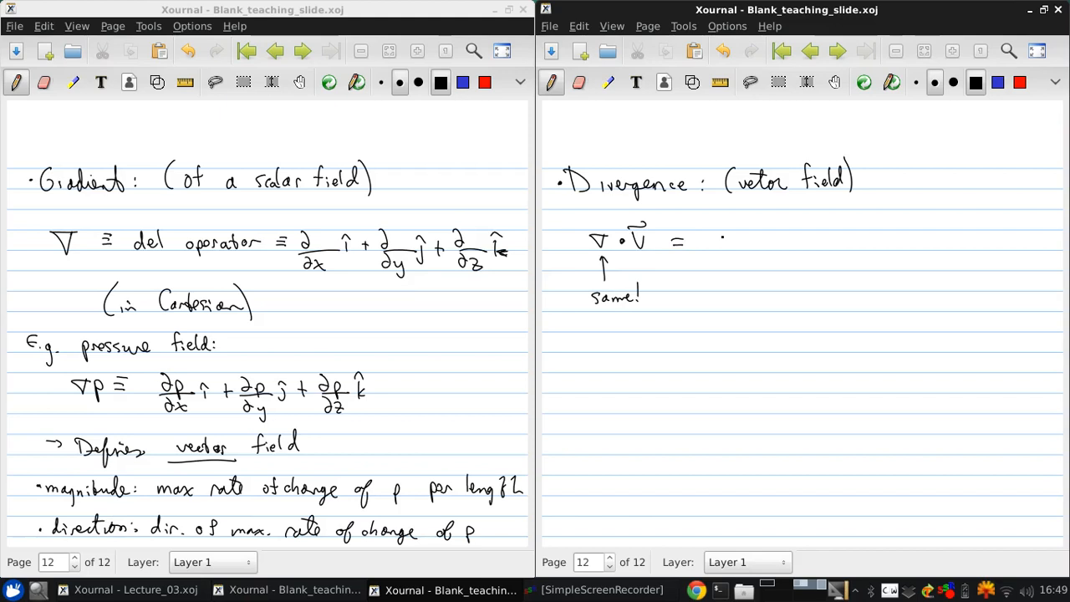
left_click_drag(715, 238, 757, 255)
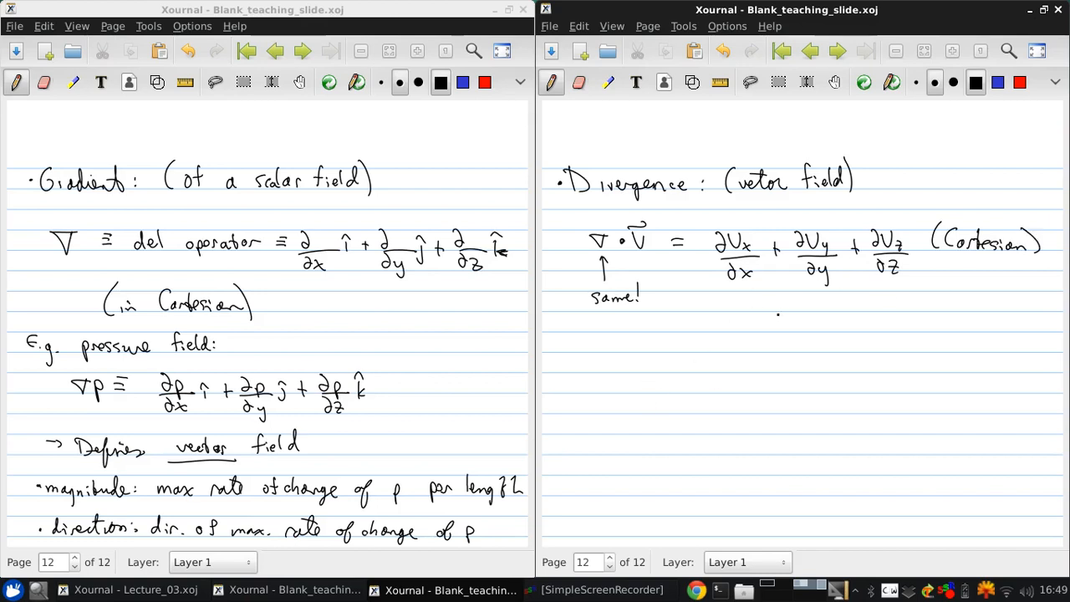
left_click_drag(794, 288, 849, 326)
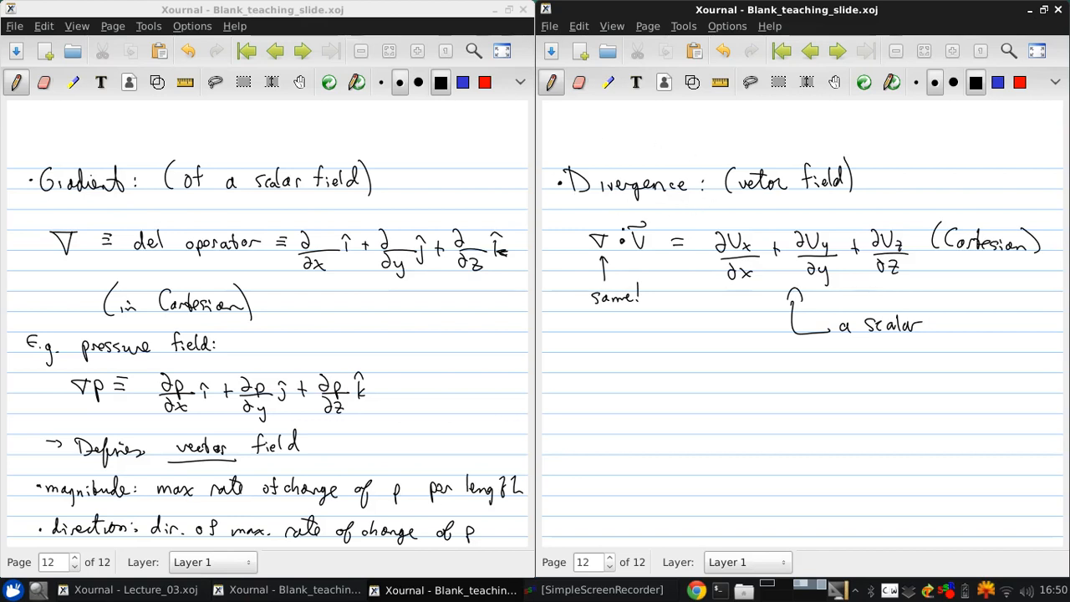
left_click(802, 406)
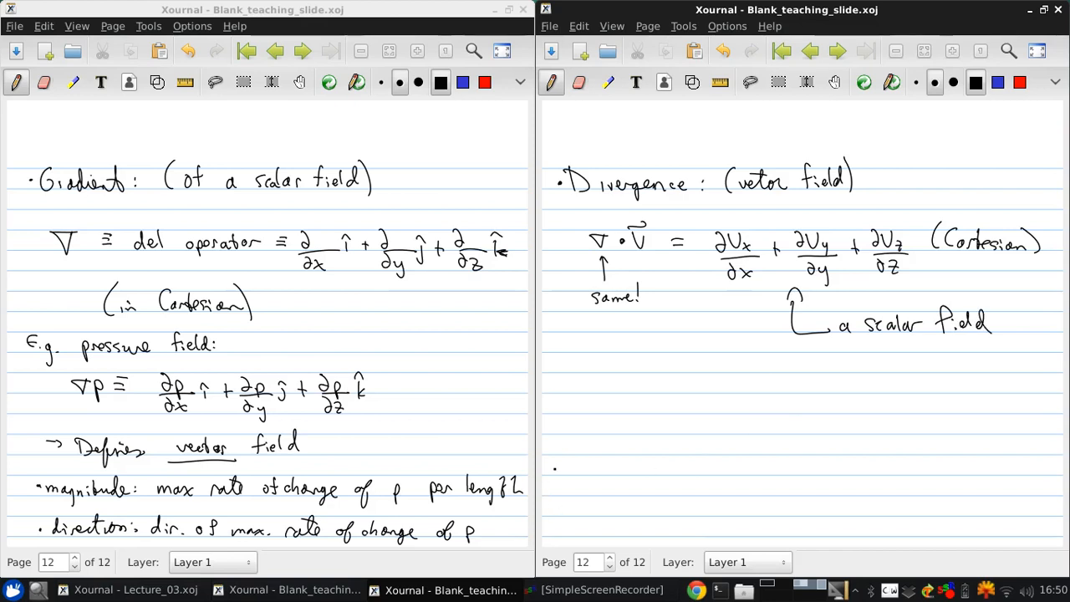
Write '→ a measure of expansion at a point' under the divergence result
left_click_drag(640, 368, 690, 368)
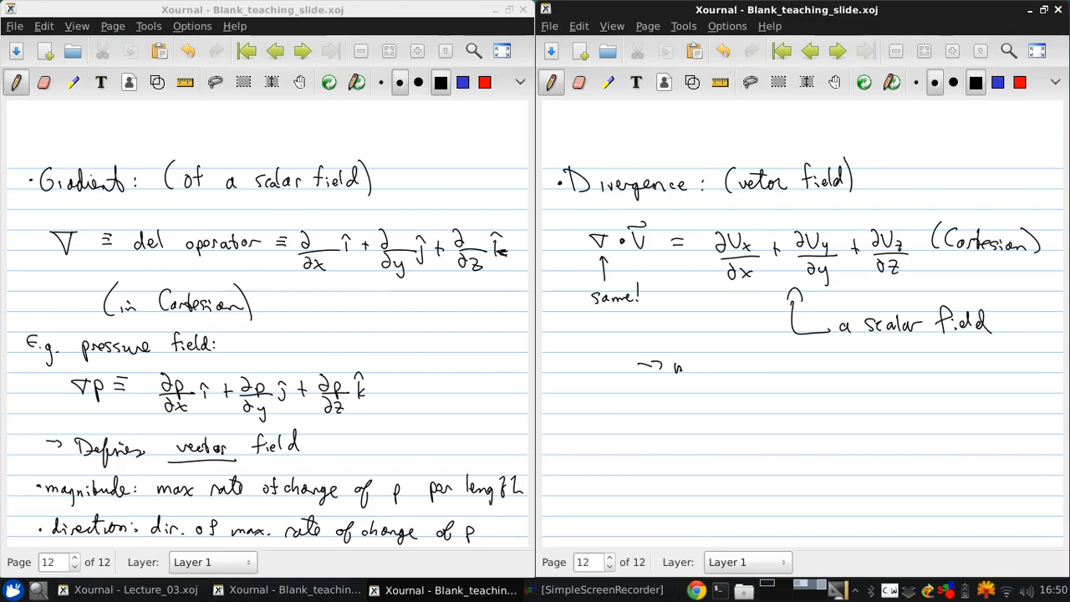
type("a measure of expansion at a")
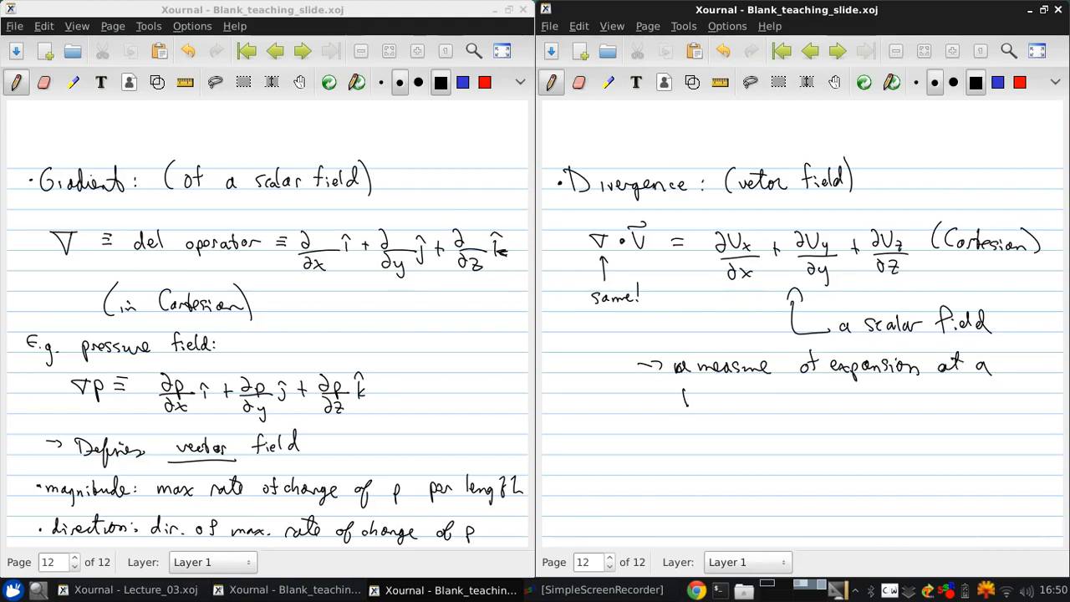
type("point")
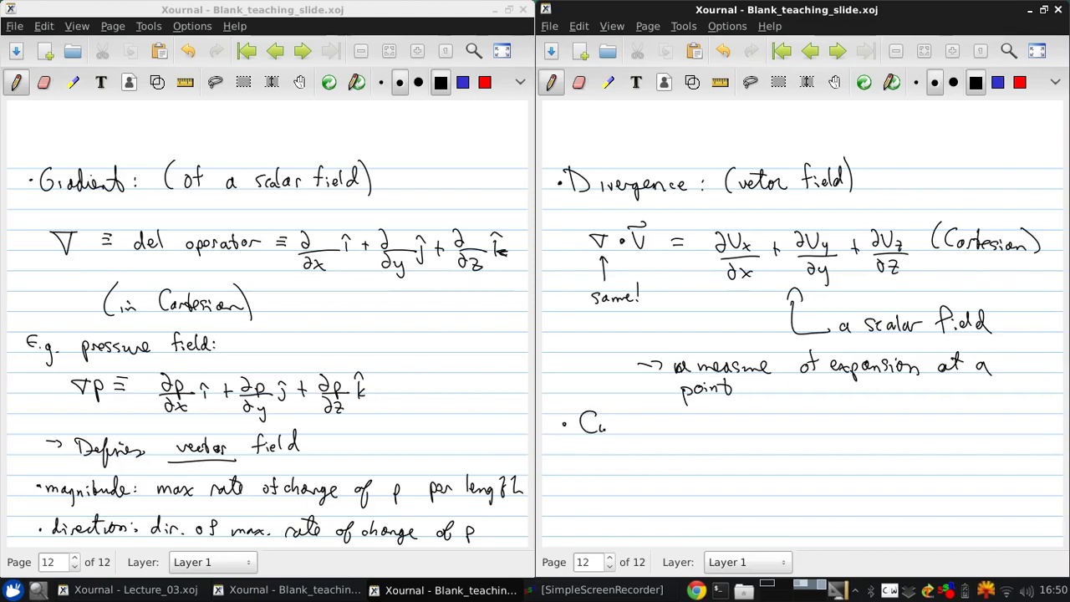
Write 'Curl: (vector field)' and begin ∇×V = | î ĵ k̂ | as a determinant
type("Curl .")
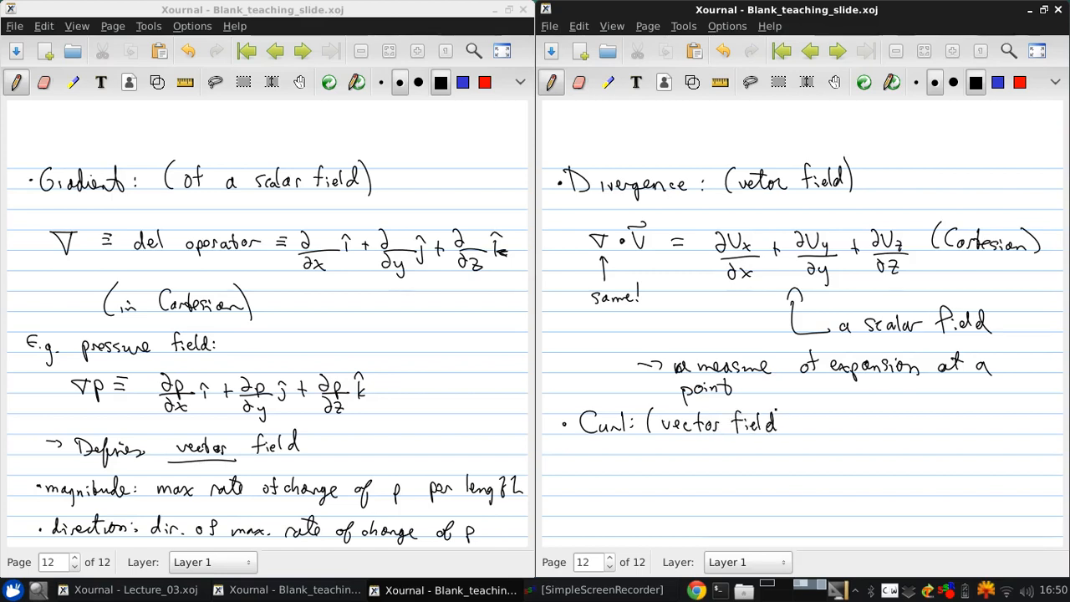
left_click_drag(598, 458, 606, 472)
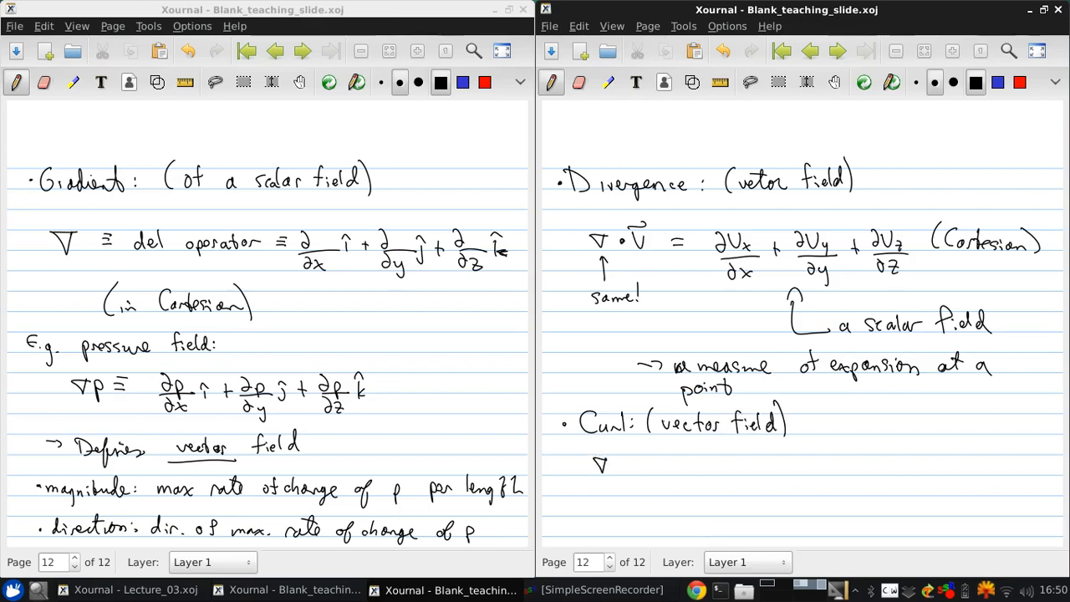
left_click_drag(619, 466, 636, 466)
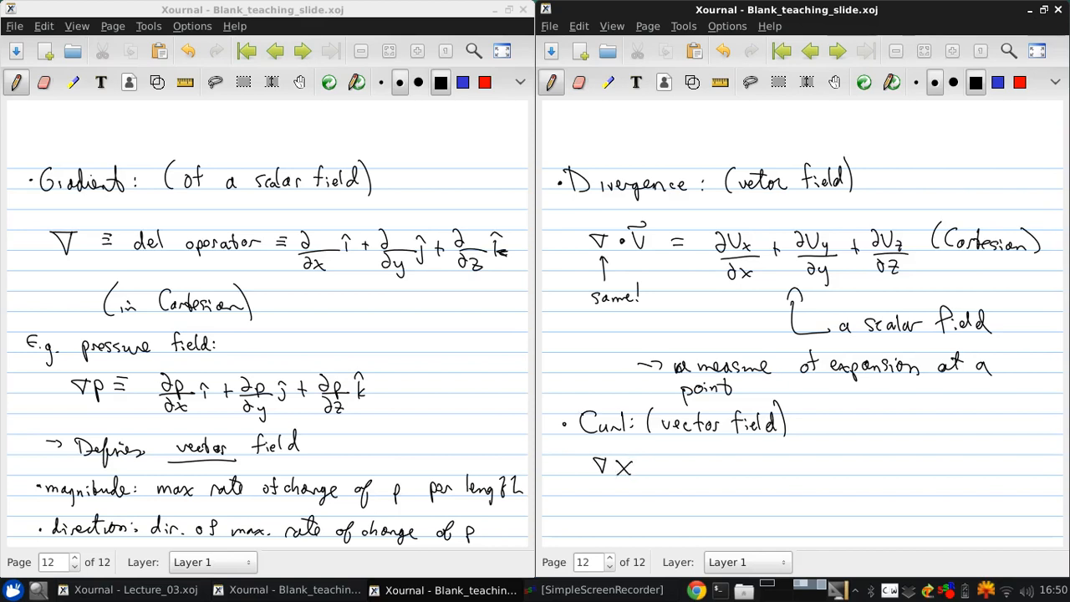
left_click_drag(644, 468, 669, 464)
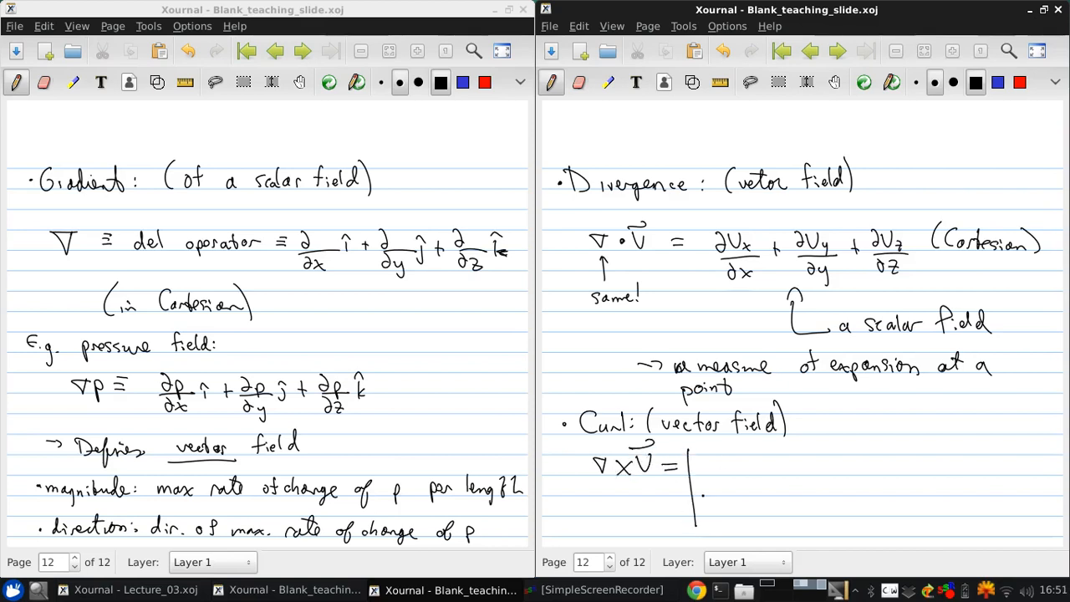
left_click_drag(715, 460, 765, 460)
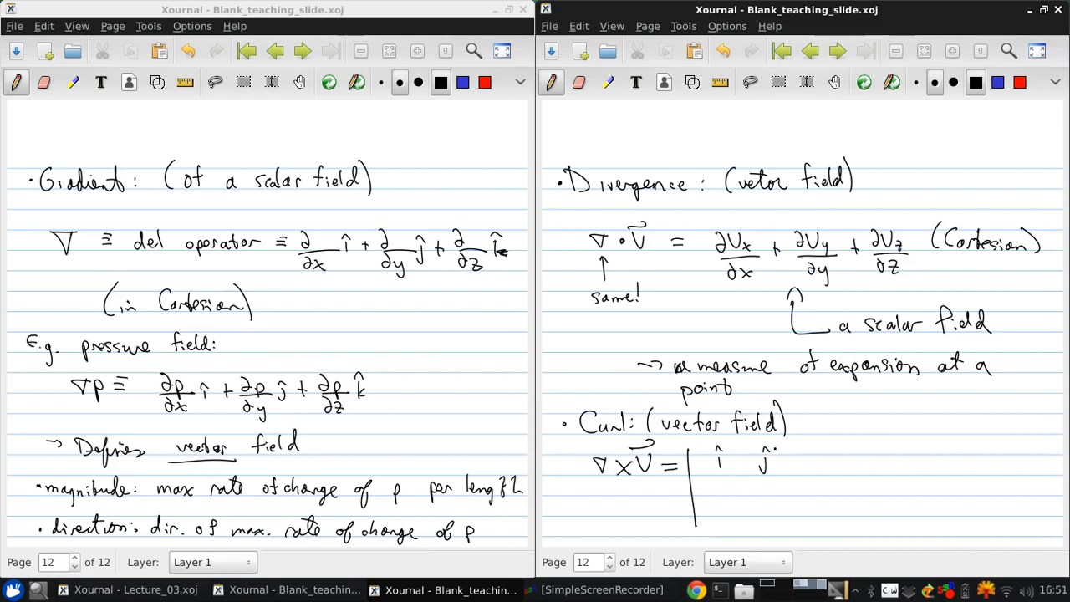
left_click_drag(803, 443, 849, 514)
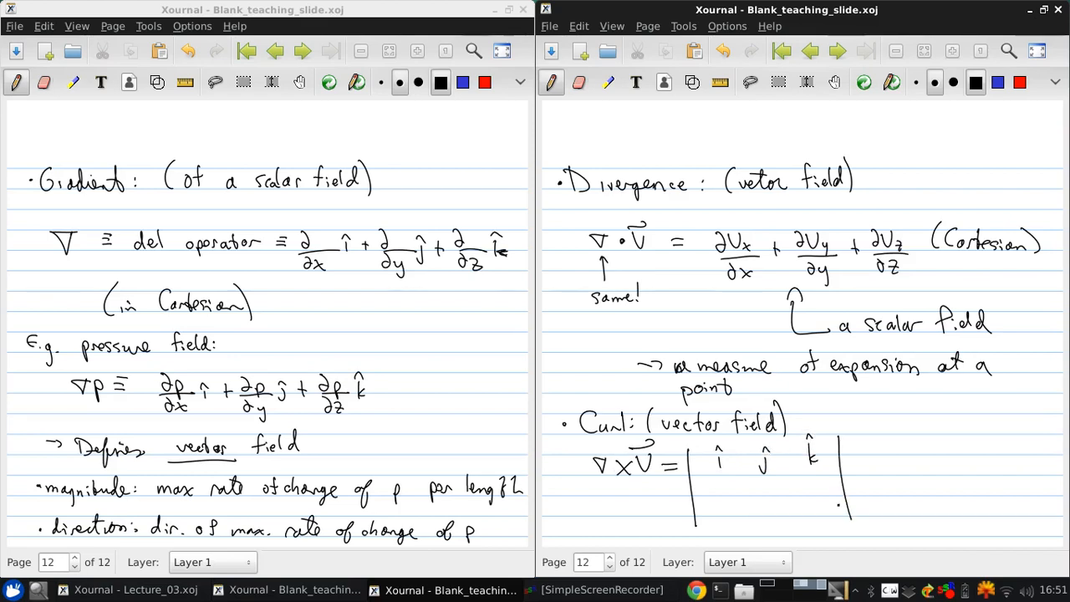